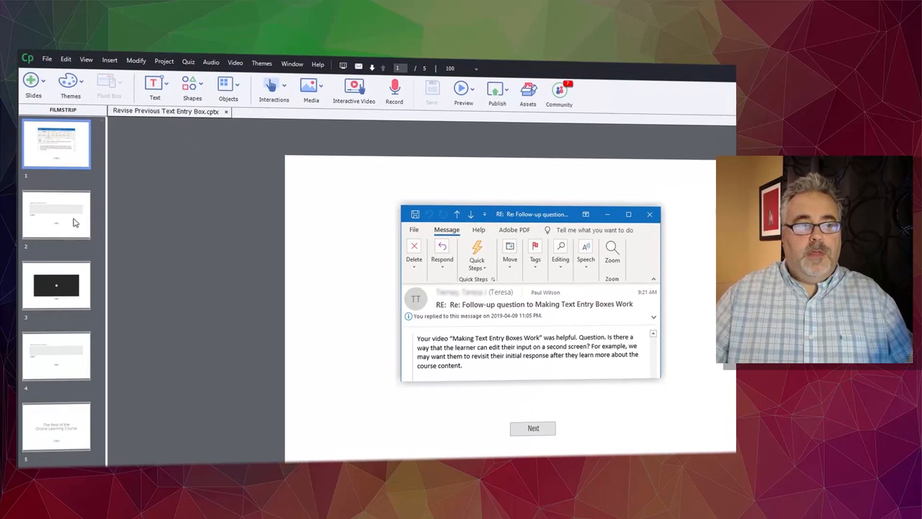
# - Review the text entry slide, the video slide and the second text entry slide in turn
pyautogui.click(56, 213)
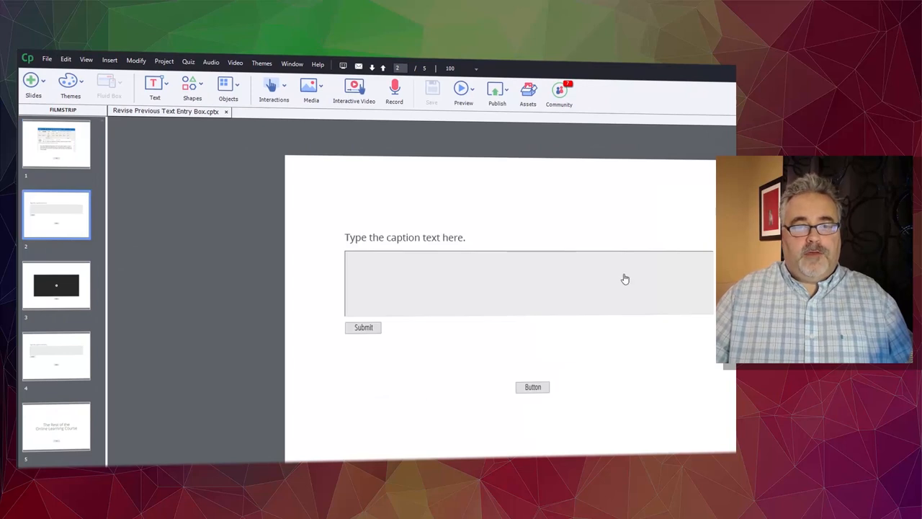
pyautogui.moveTo(455, 299)
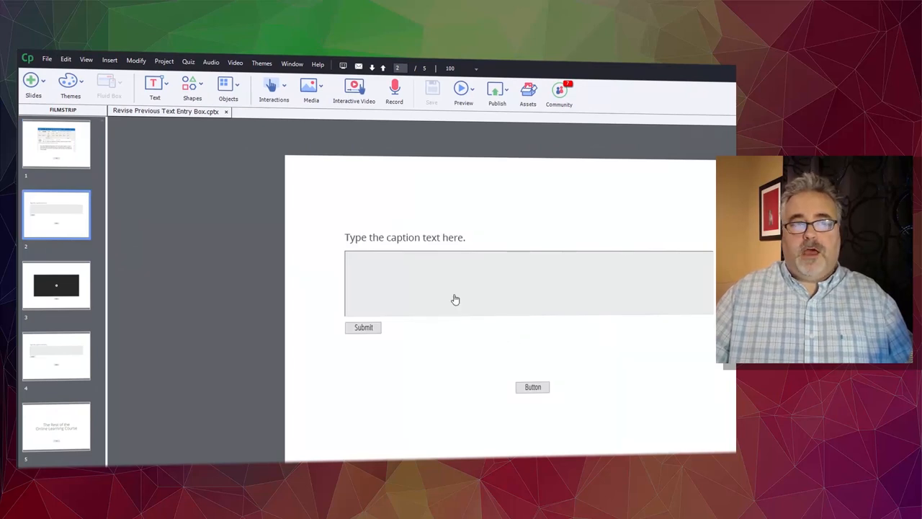
pyautogui.click(56, 285)
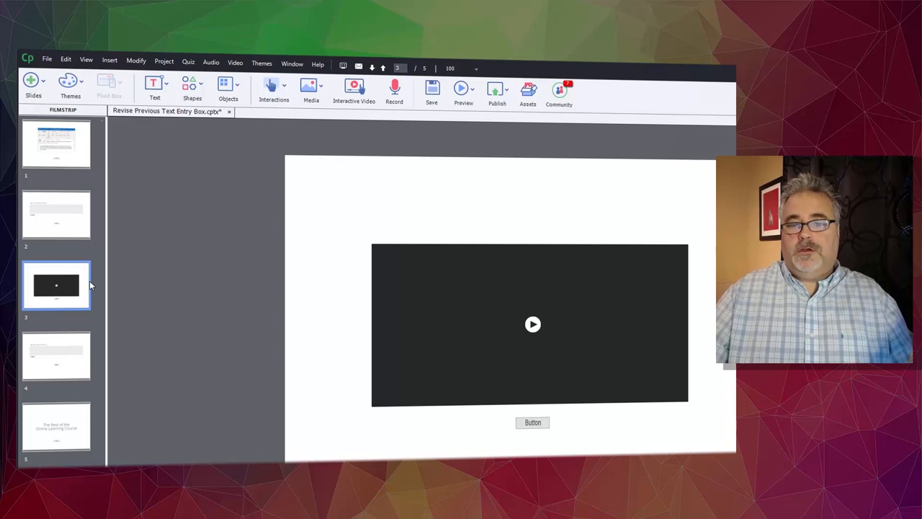
pyautogui.click(57, 356)
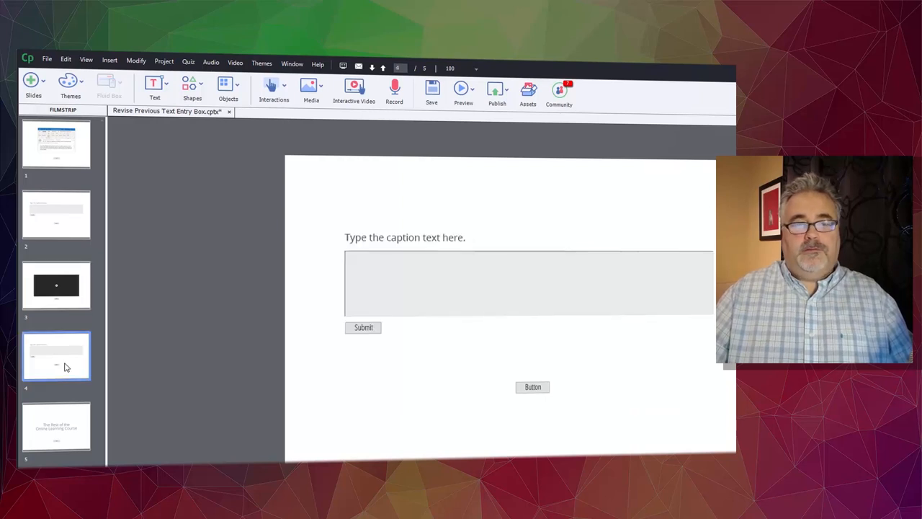
pyautogui.moveTo(153, 393)
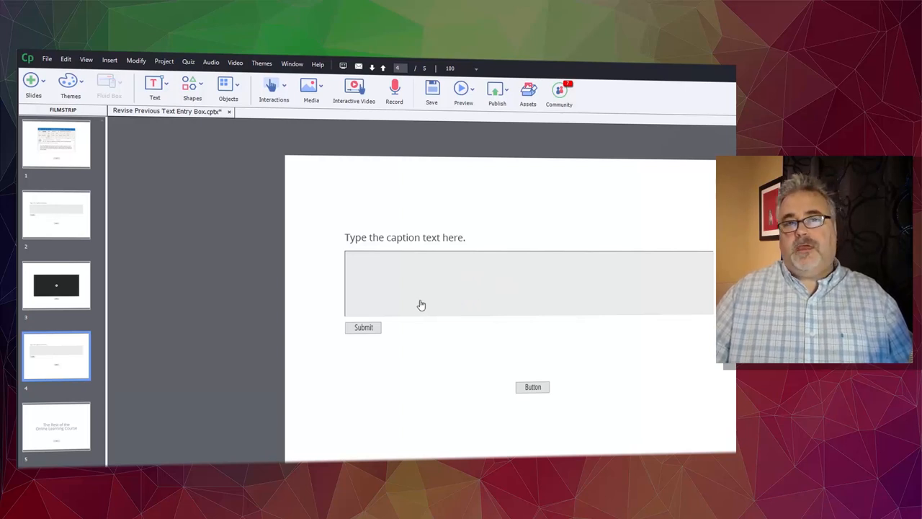
pyautogui.moveTo(110, 216)
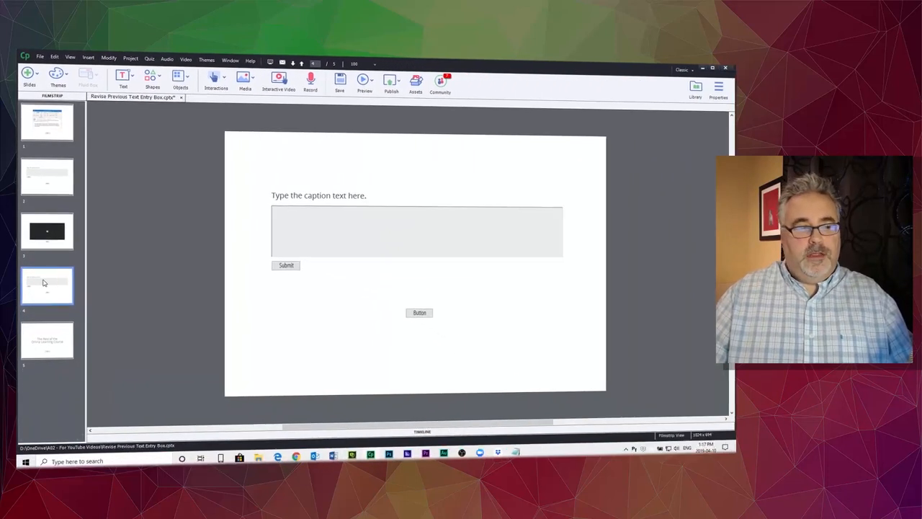
# - Delete the duplicate text entry slide and return to the remaining text entry slide
pyautogui.rightClick(46, 285)
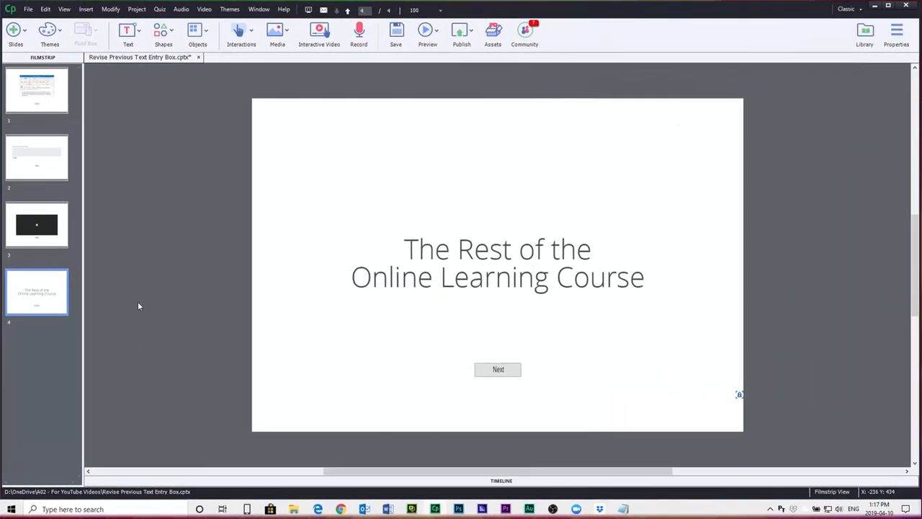
pyautogui.click(38, 157)
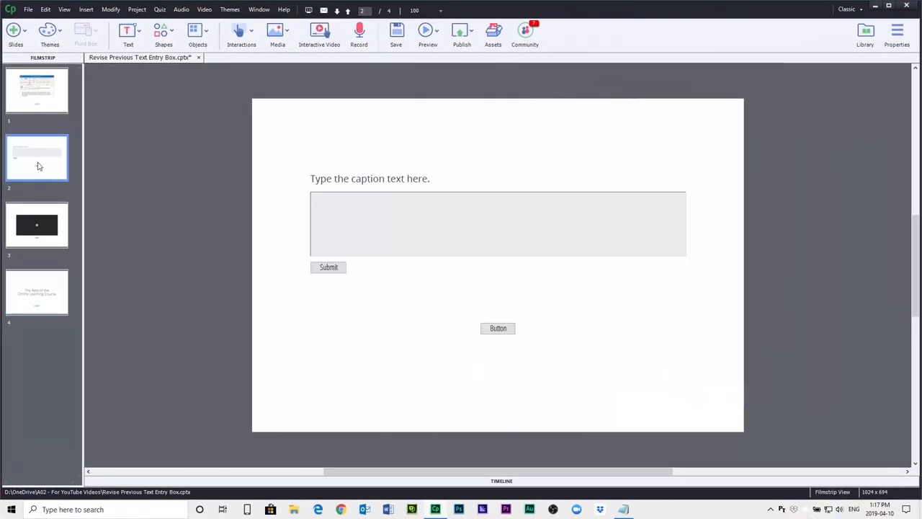
pyautogui.moveTo(149, 337)
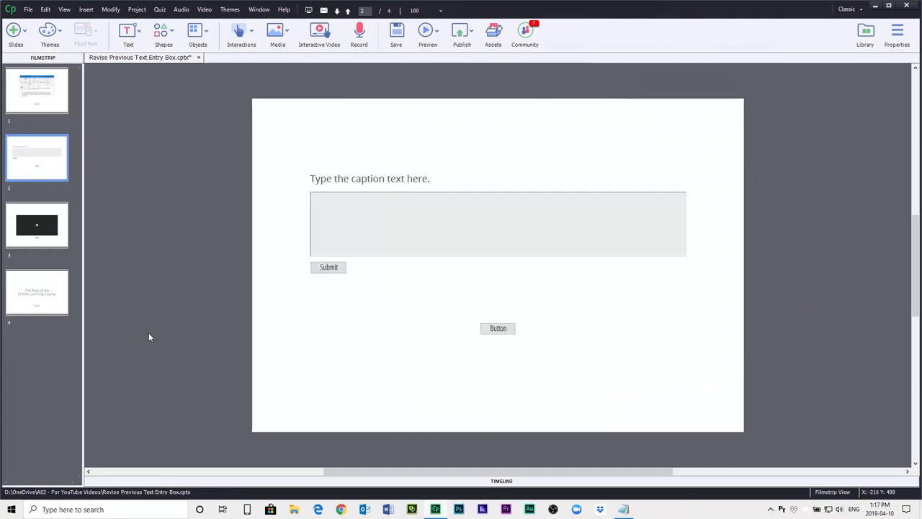
pyautogui.moveTo(181, 239)
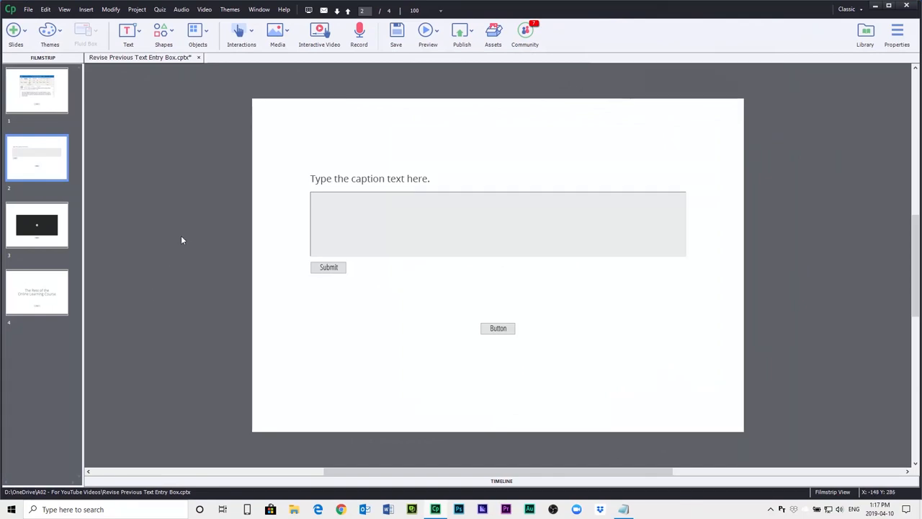
pyautogui.click(137, 9)
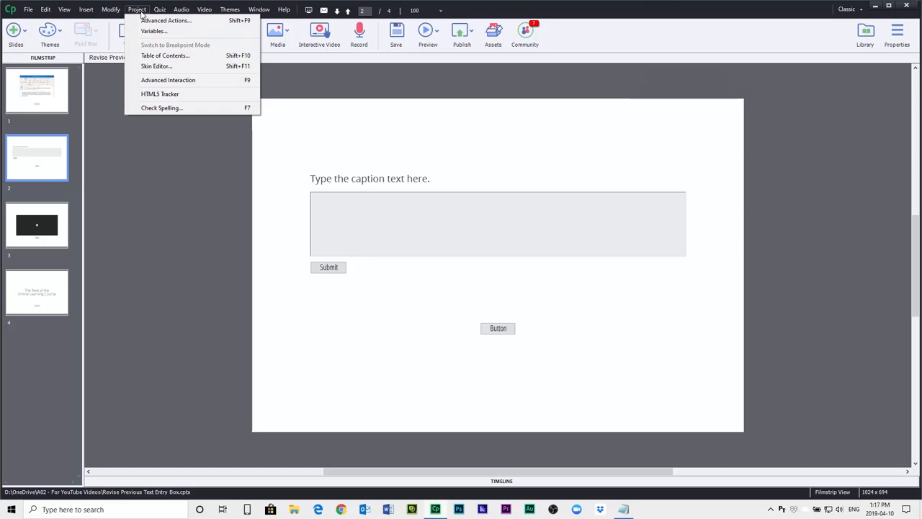
pyautogui.moveTo(164, 55)
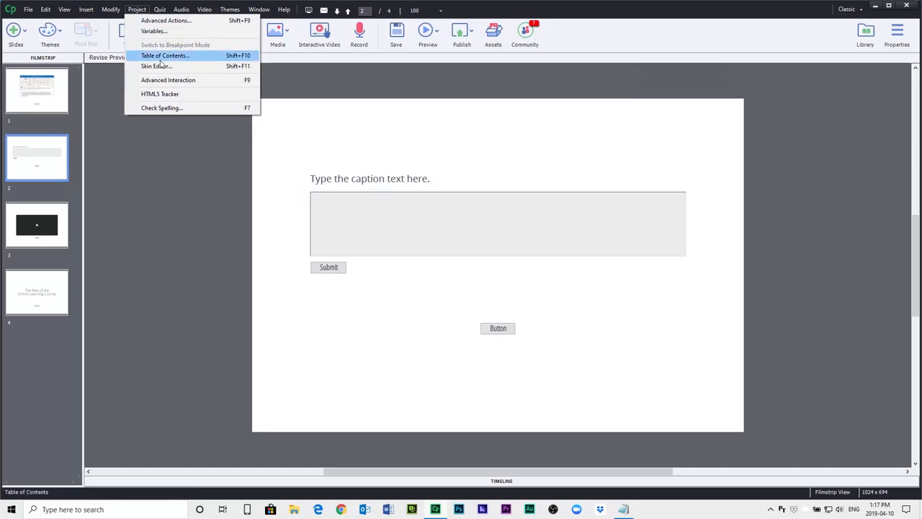
pyautogui.click(155, 66)
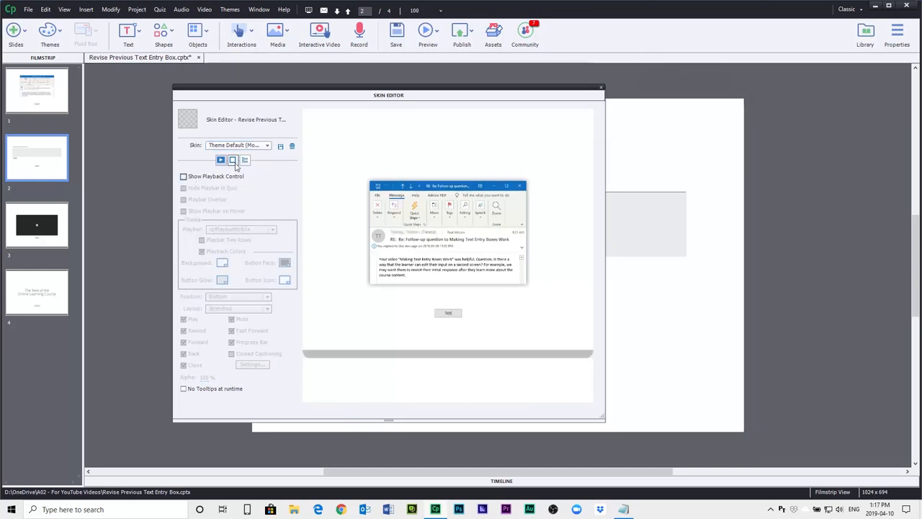
pyautogui.click(233, 159)
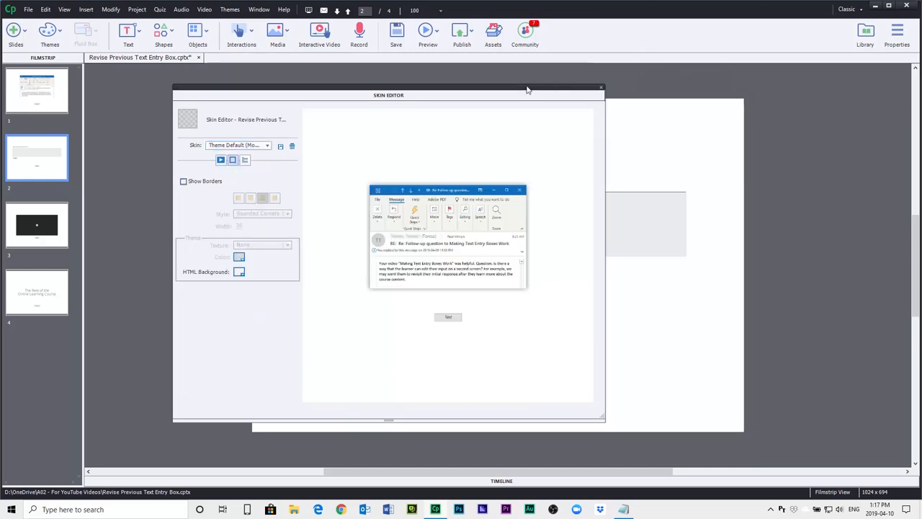
pyautogui.click(600, 88)
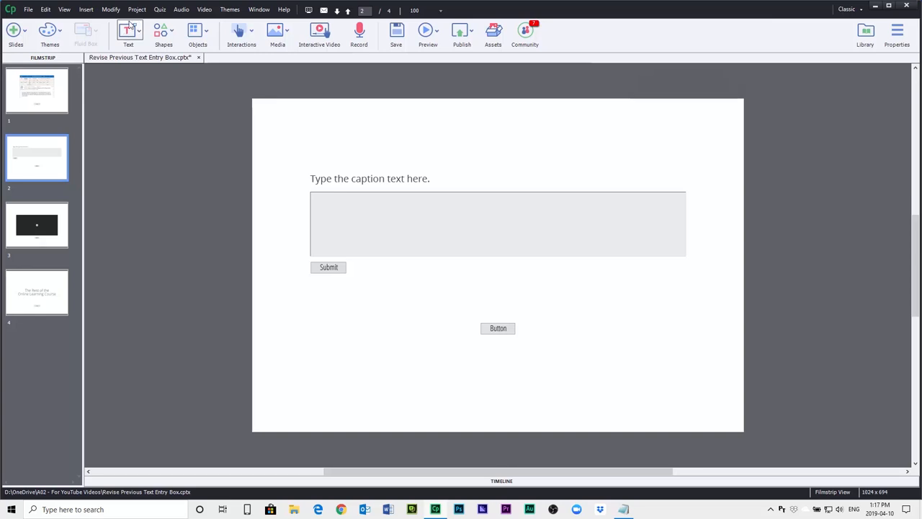
# - In Project > Variables, add a new user variable named v_user_input and save it
pyautogui.click(137, 9)
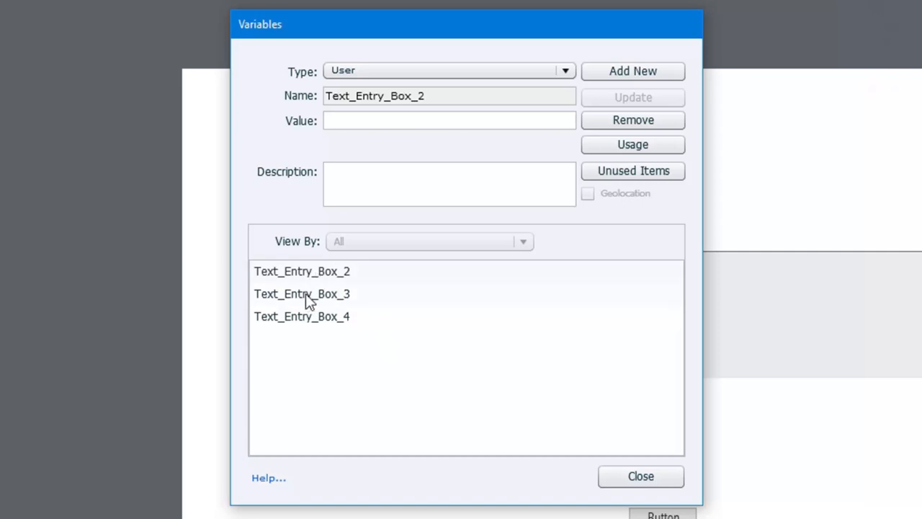
pyautogui.moveTo(440, 301)
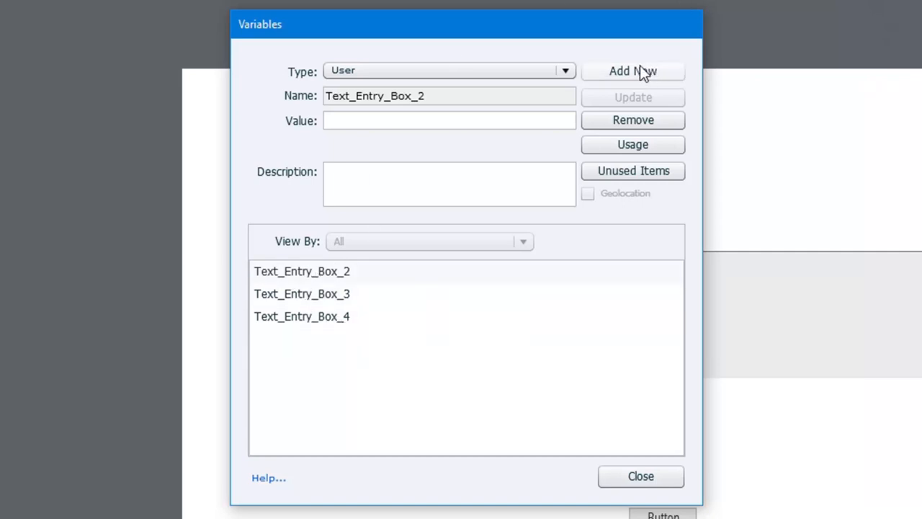
pyautogui.click(633, 71)
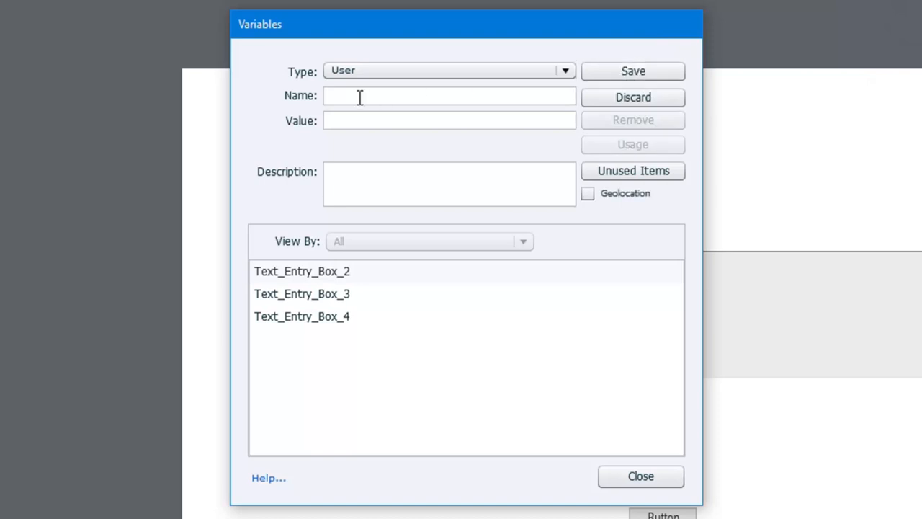
pyautogui.click(360, 95)
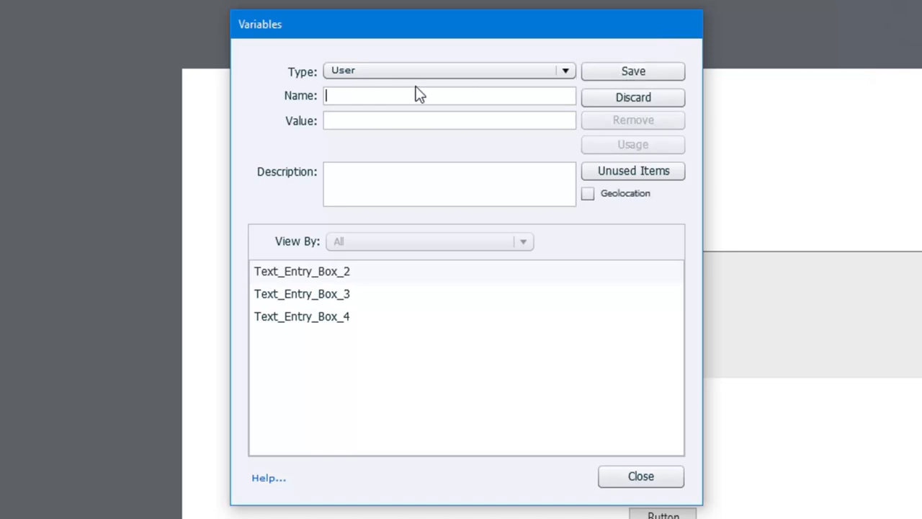
pyautogui.write('v_')
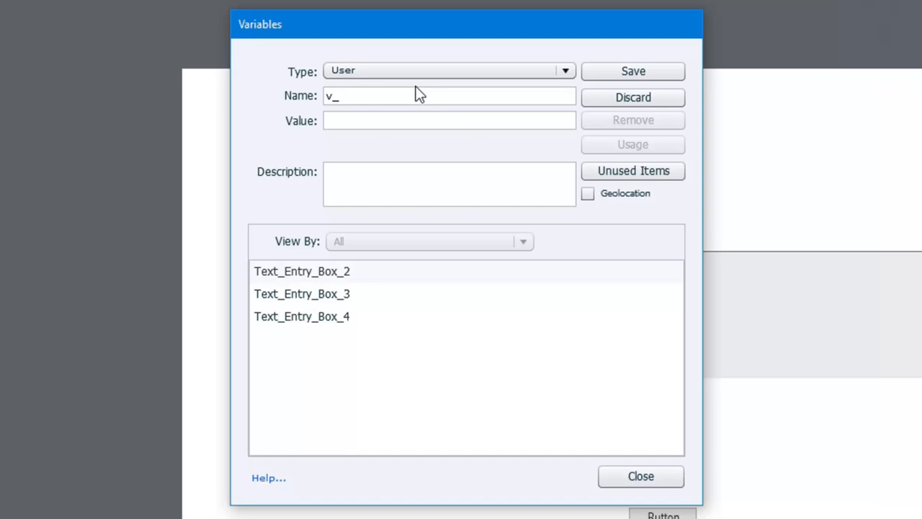
pyautogui.write('user')
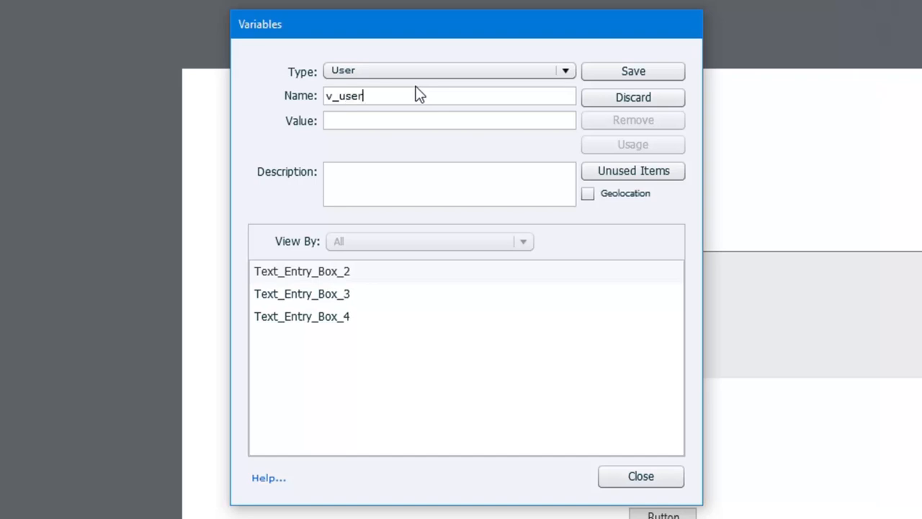
pyautogui.write('_input')
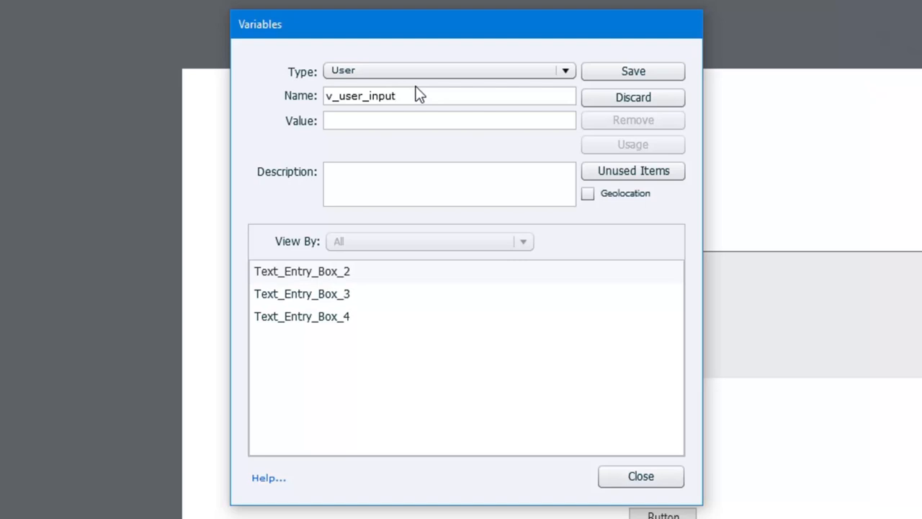
pyautogui.click(633, 71)
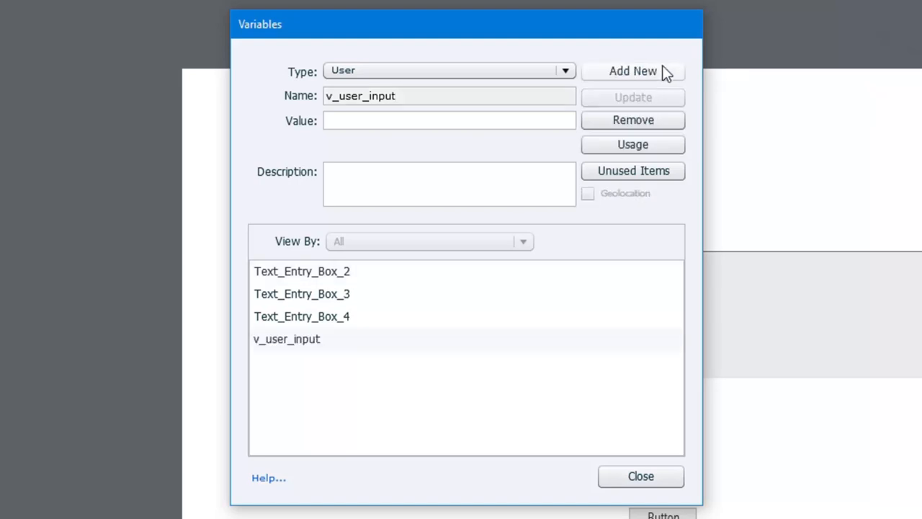
# - Add user variable v_teb_visits with value 0, save it, and begin another variable
pyautogui.click(632, 70)
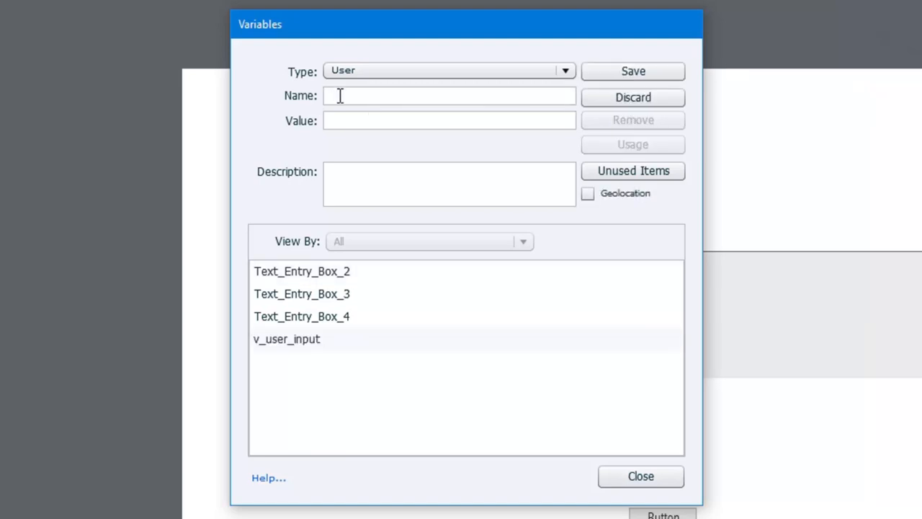
pyautogui.write('v')
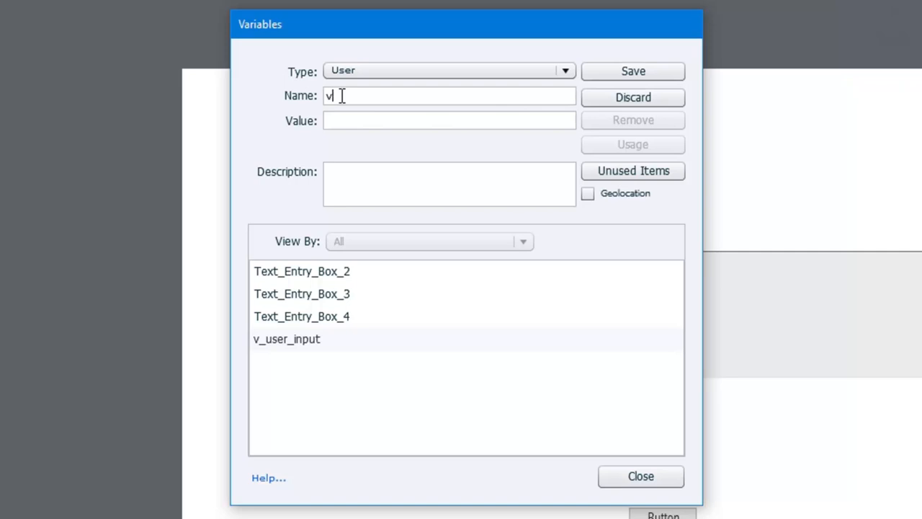
pyautogui.write('_web')
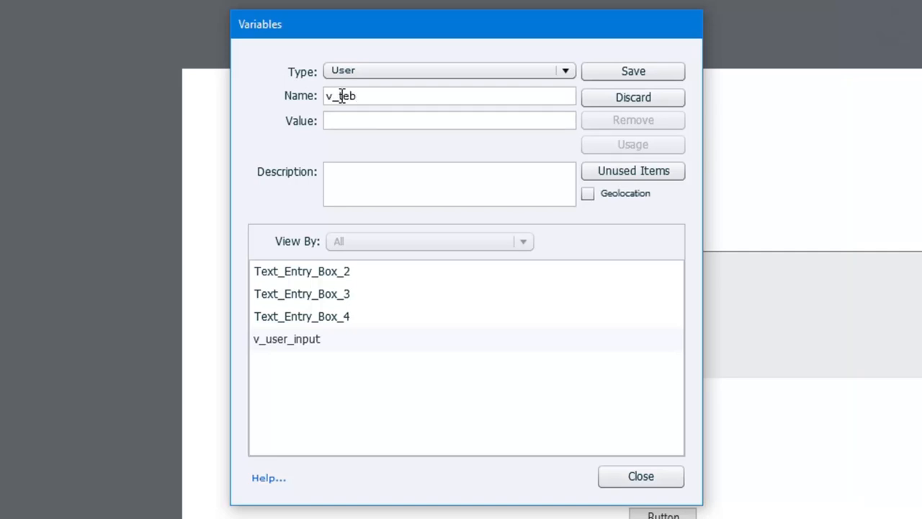
pyautogui.write('_visits')
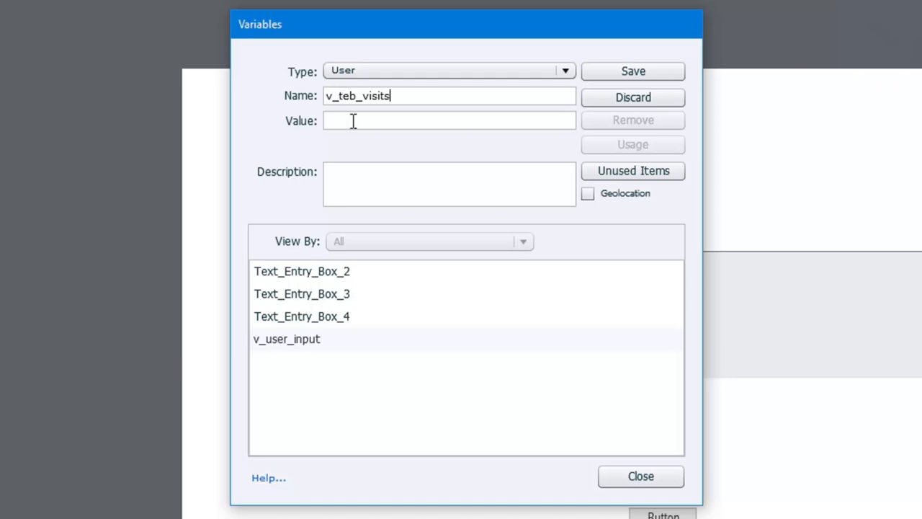
pyautogui.write('0')
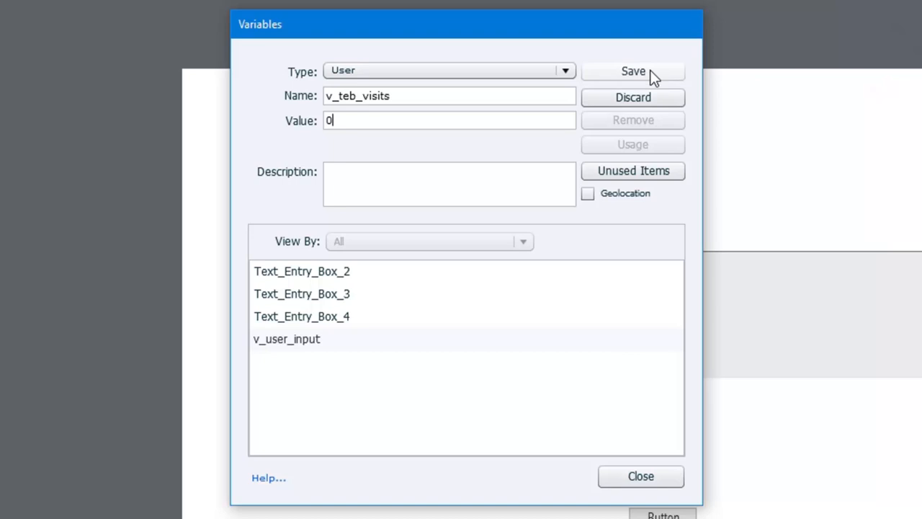
pyautogui.click(632, 71)
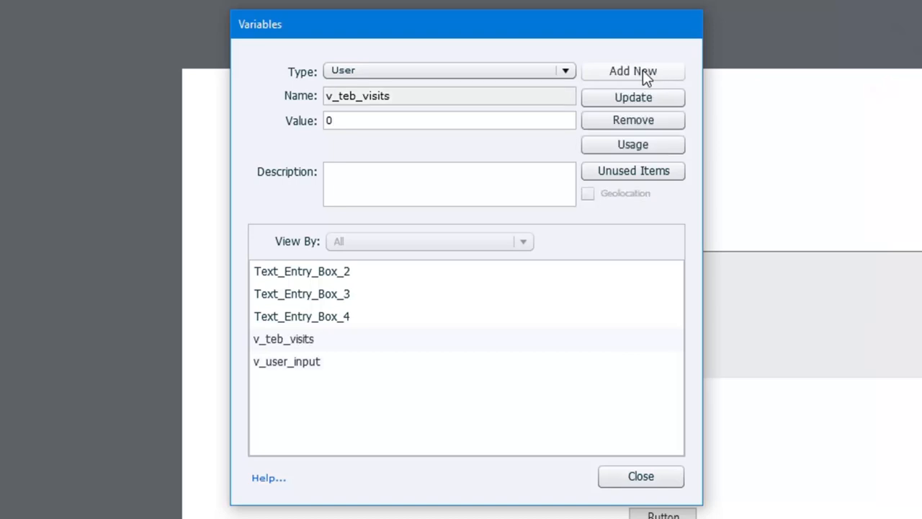
pyautogui.click(633, 71)
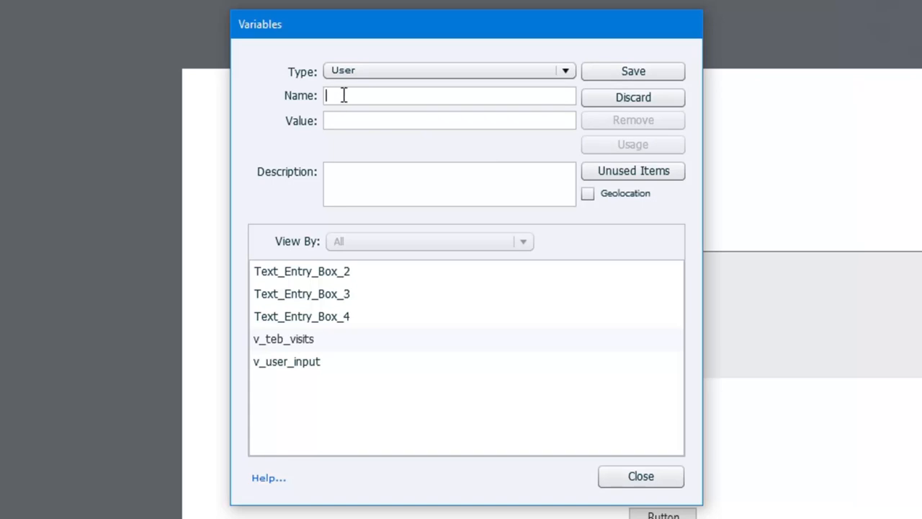
# - Define v_message1 with value "Enter your initial thoughts here." and save it
pyautogui.write('v_message1')
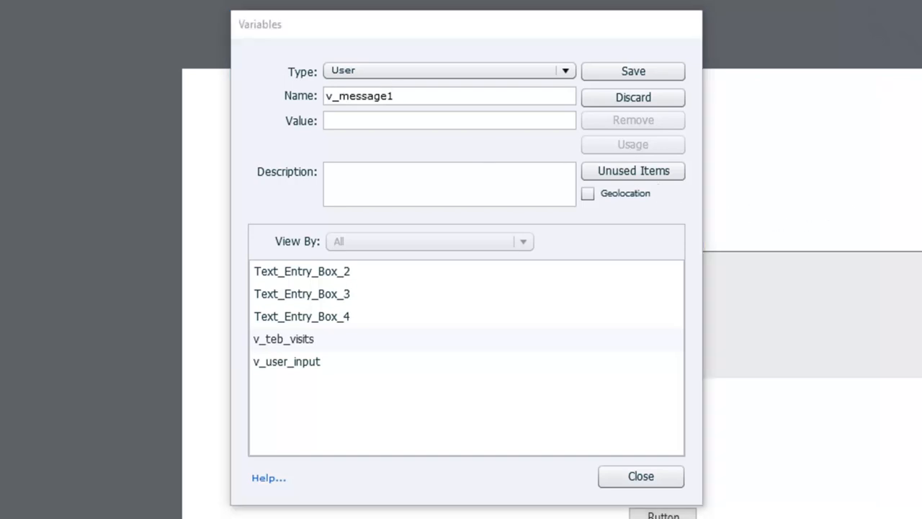
pyautogui.moveTo(383, 138)
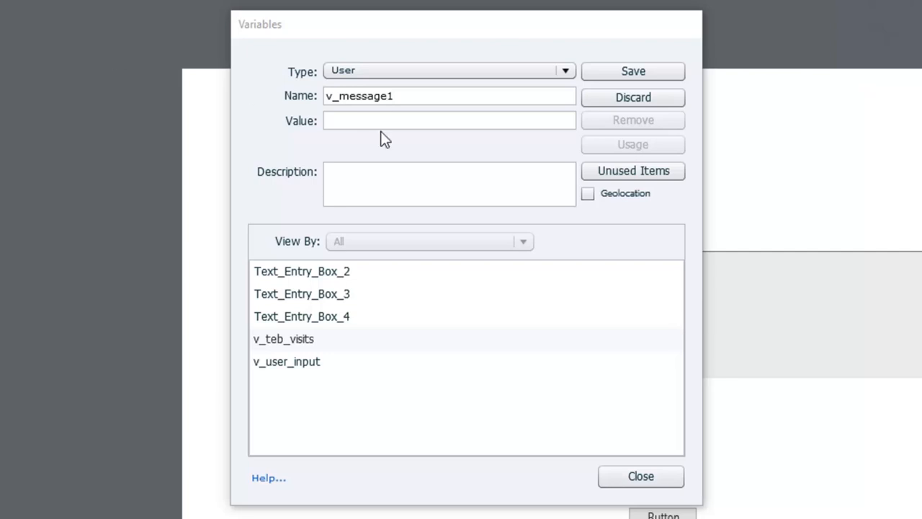
pyautogui.write('Enter your initial thoughts here.')
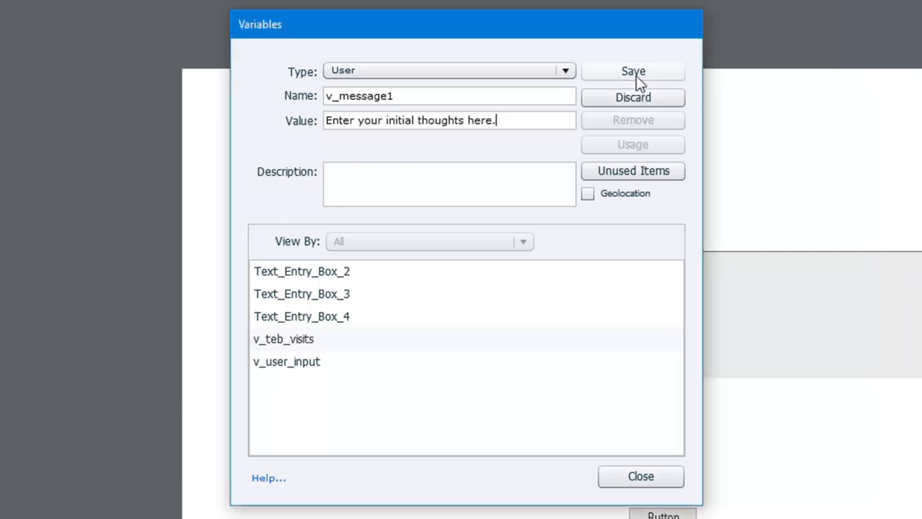
pyautogui.click(633, 70)
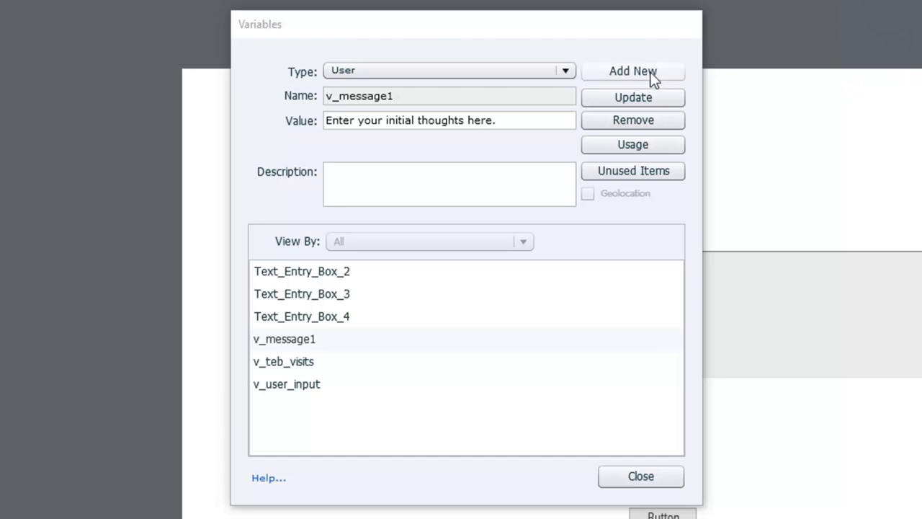
# - Add v_message2 holding the "…based on this new information." text, save, and close Variables
pyautogui.click(632, 70)
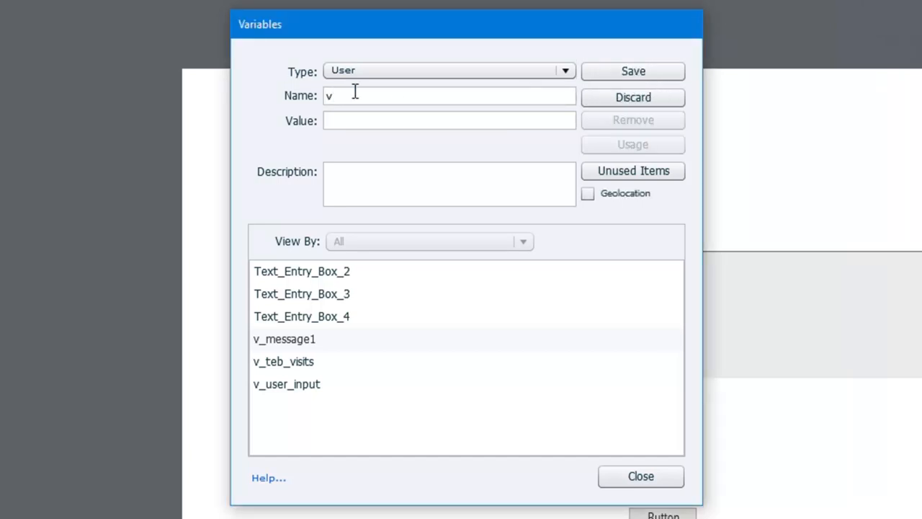
pyautogui.write('_message2')
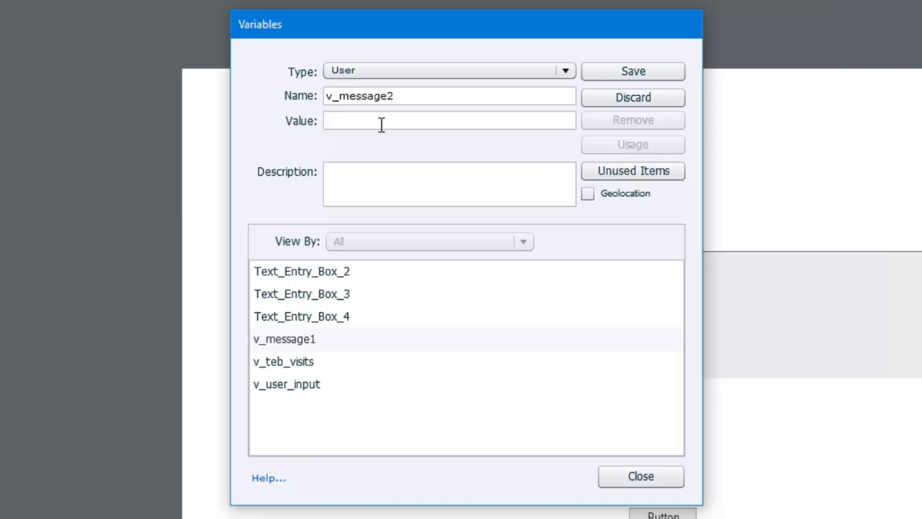
pyautogui.write('rote based on this new information.')
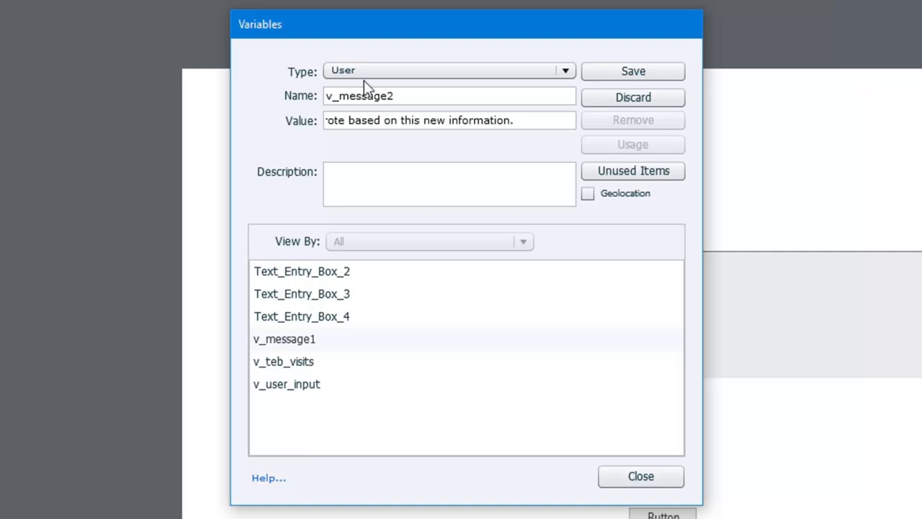
pyautogui.click(632, 70)
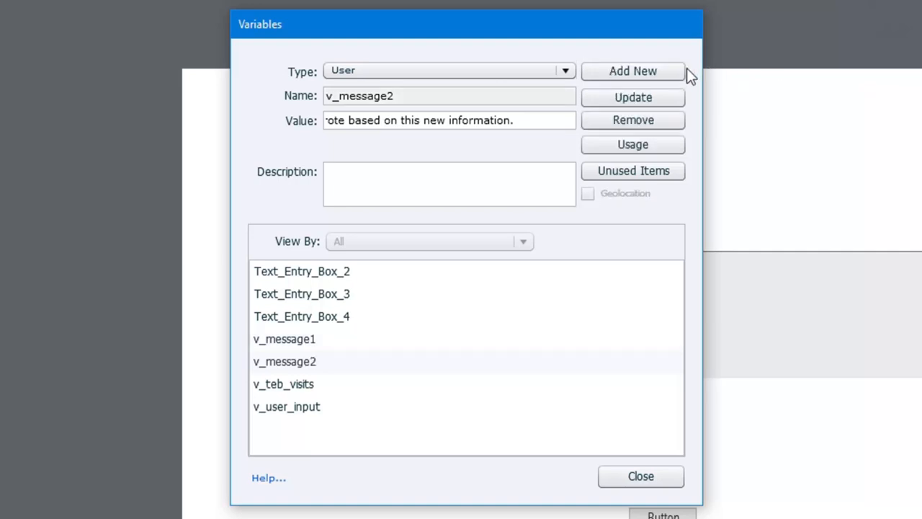
pyautogui.moveTo(353, 403)
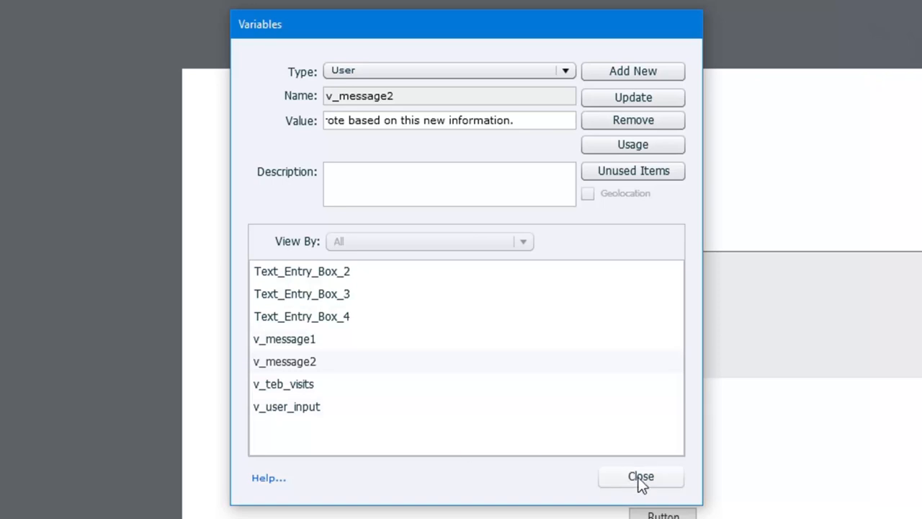
pyautogui.click(639, 475)
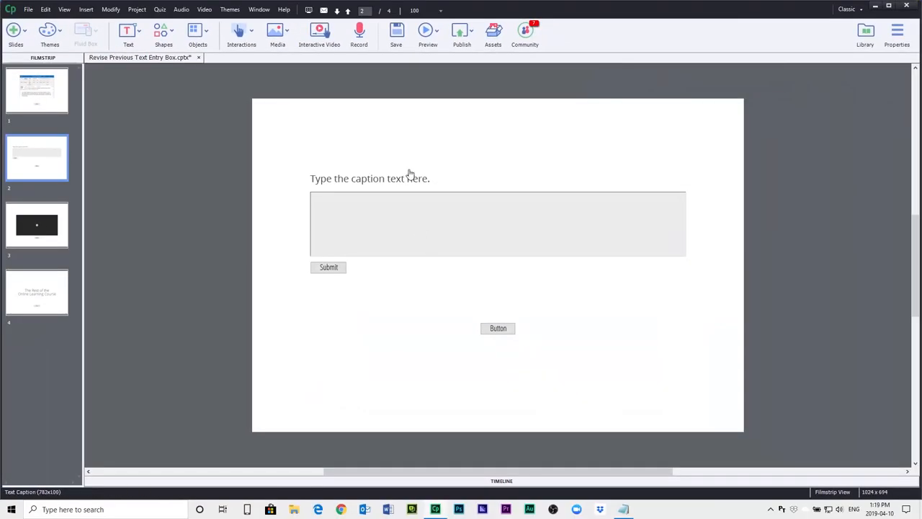
pyautogui.moveTo(350, 193)
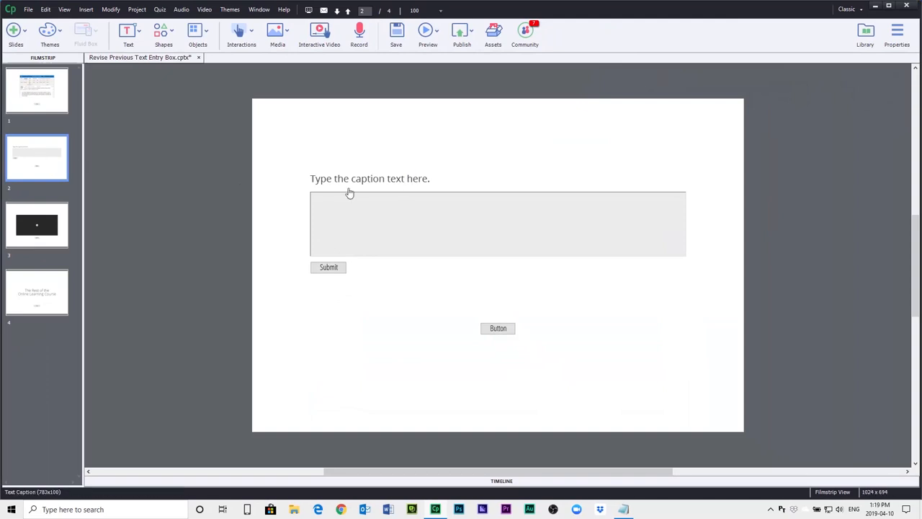
# - Select the placeholder caption above the text box and start editing its text
pyautogui.click(369, 178)
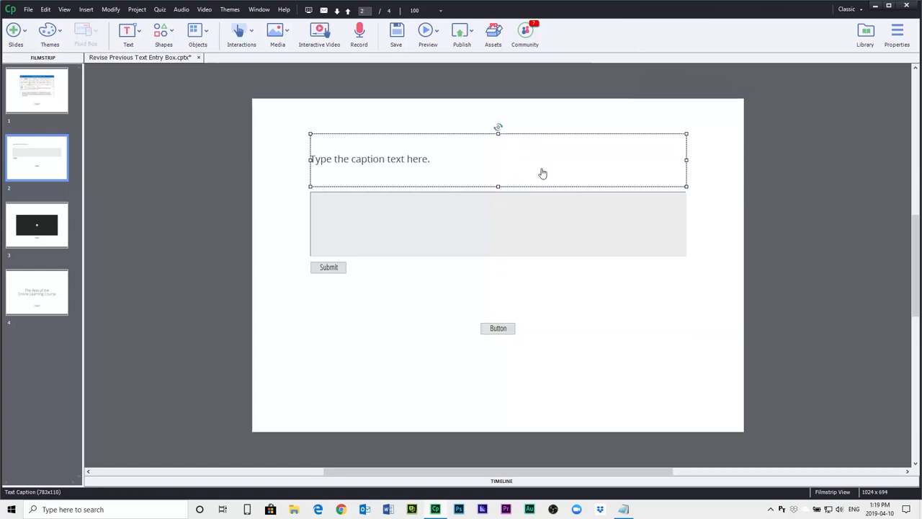
pyautogui.moveTo(898, 135)
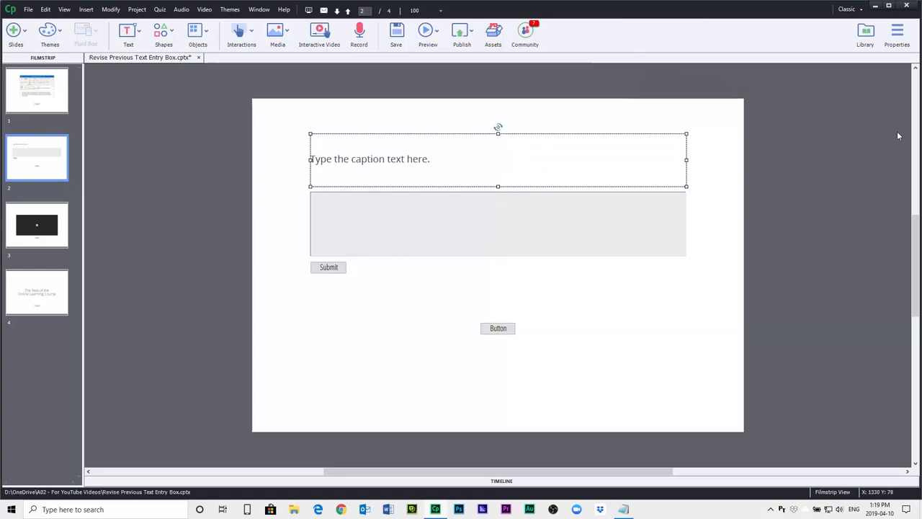
pyautogui.click(896, 30)
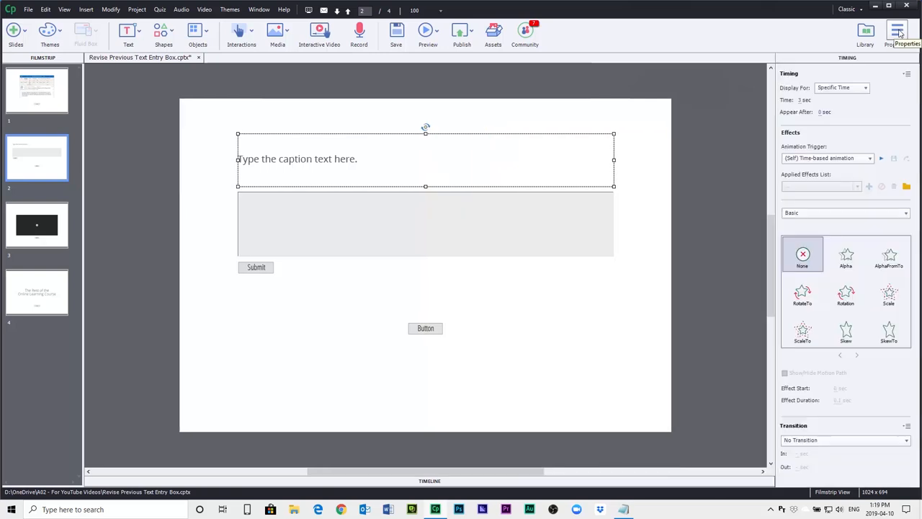
pyautogui.click(896, 30)
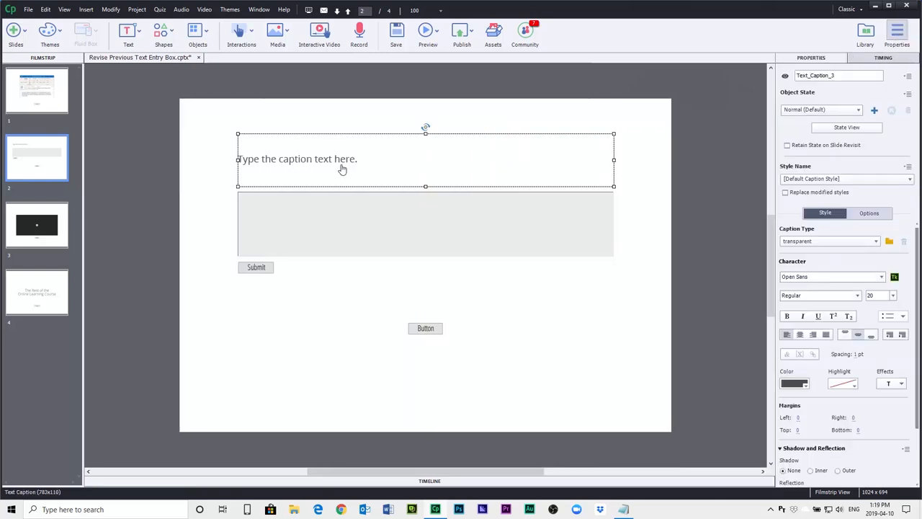
pyautogui.doubleClick(297, 159)
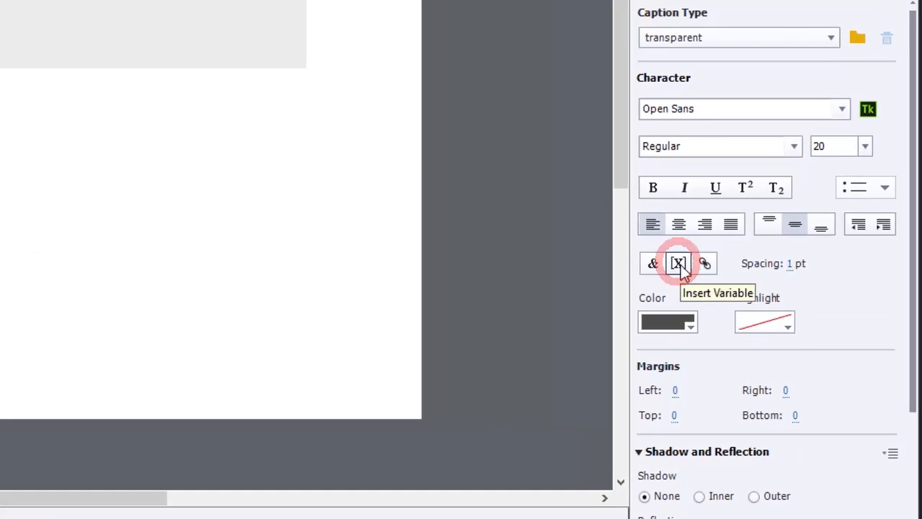
# - Insert the v_message1 variable into the caption with maximum length 500
pyautogui.click(677, 262)
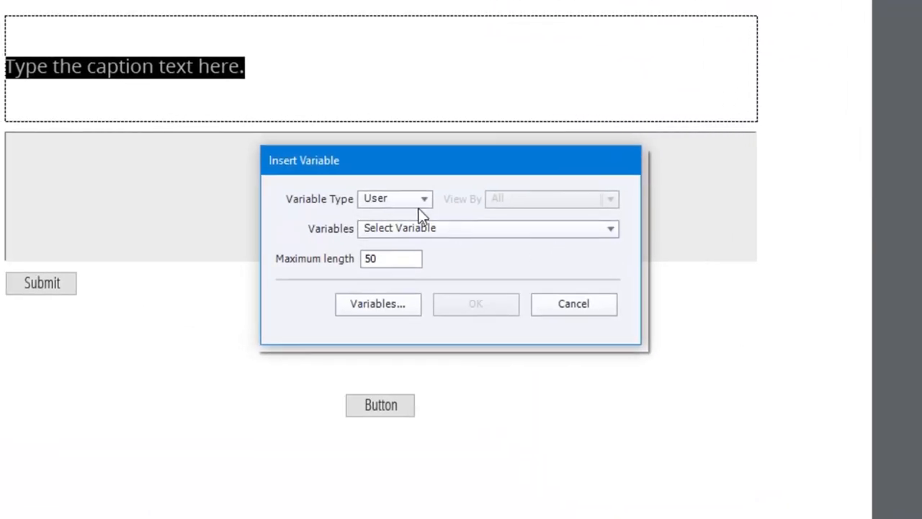
pyautogui.moveTo(443, 238)
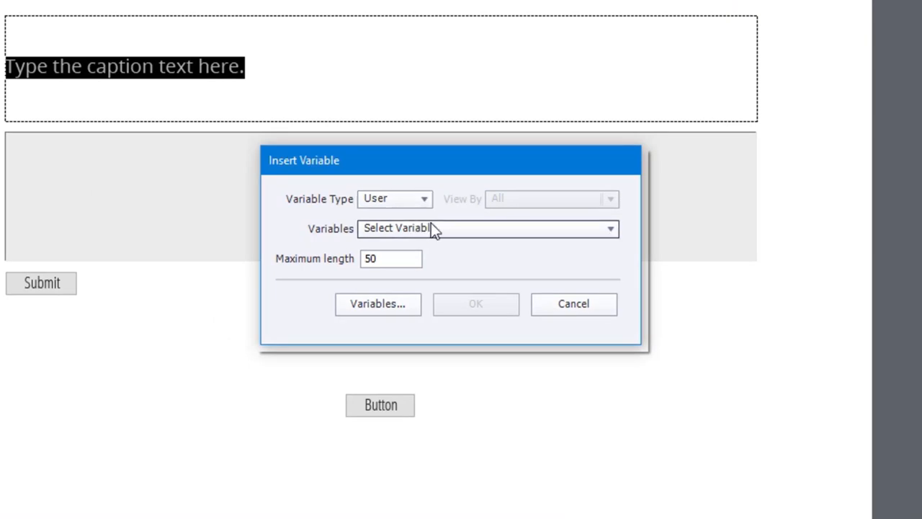
pyautogui.click(487, 228)
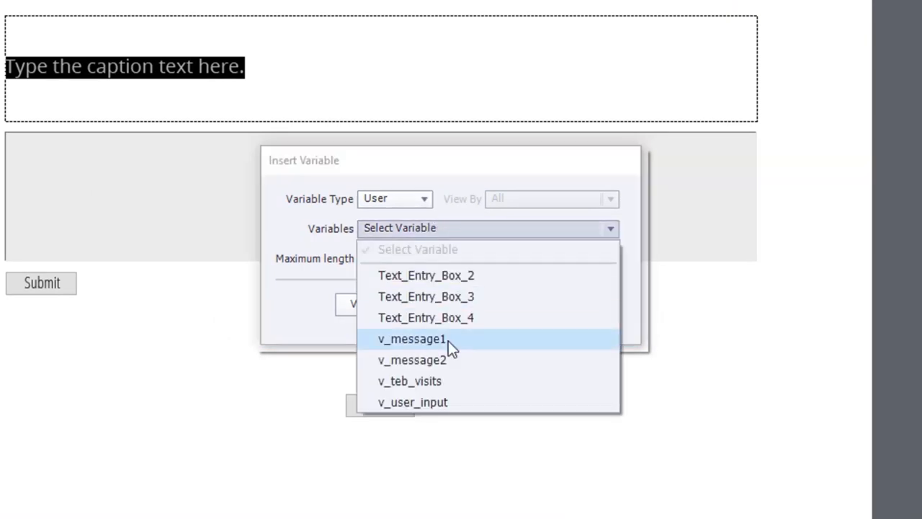
pyautogui.click(410, 338)
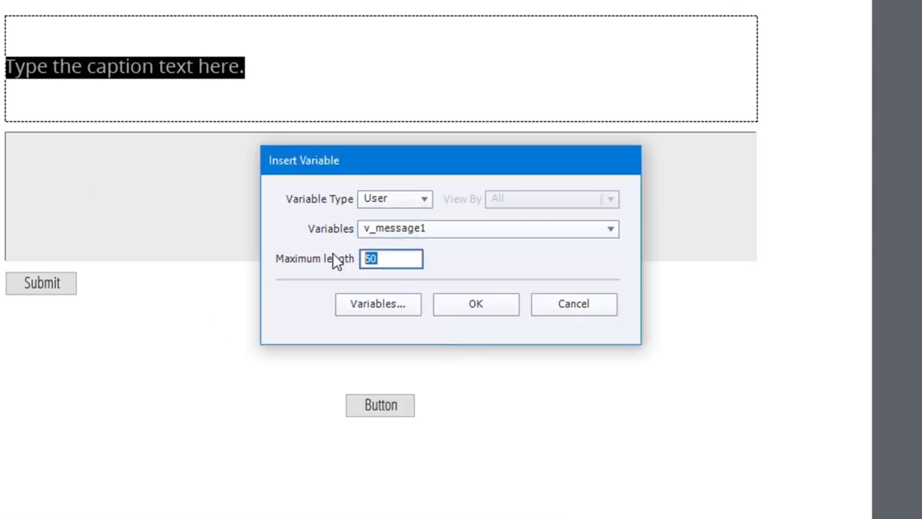
pyautogui.write('500')
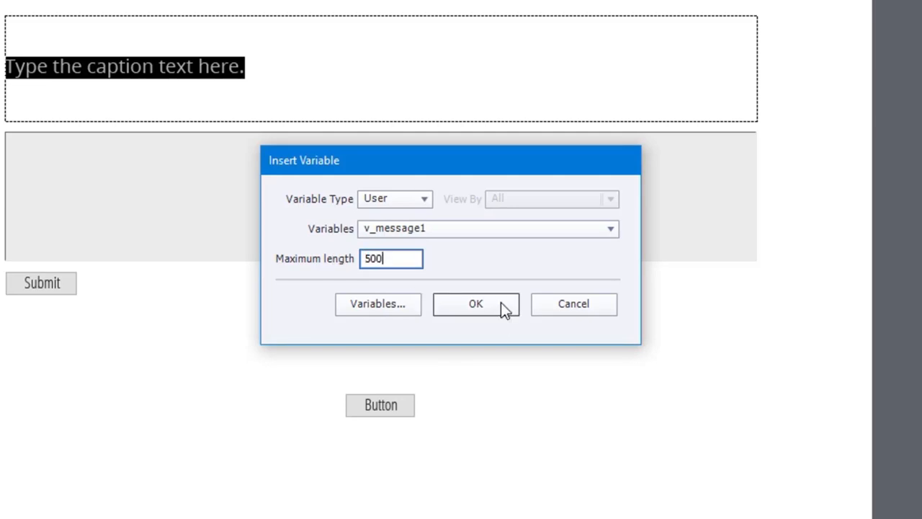
pyautogui.click(475, 302)
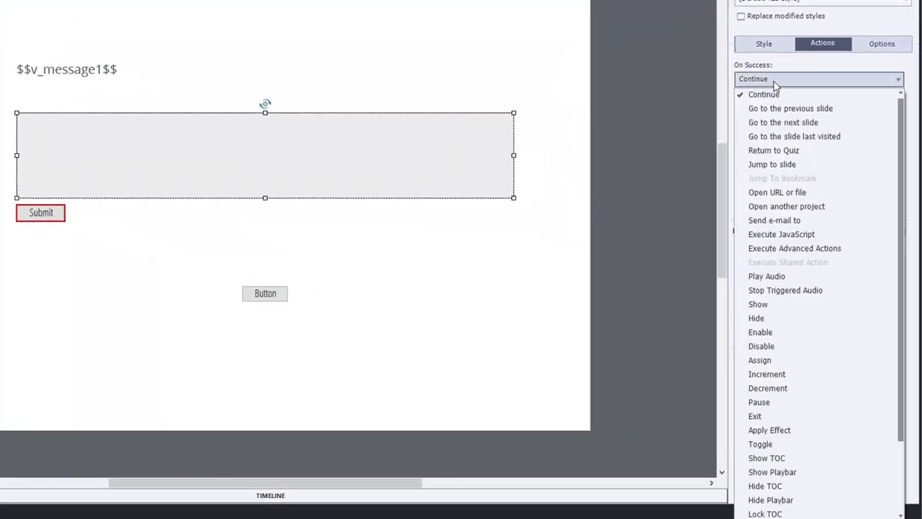
# - Set the text entry box to No Action on success, no shortcut, hidden button, scrollbar shown
pyautogui.scroll(-3)
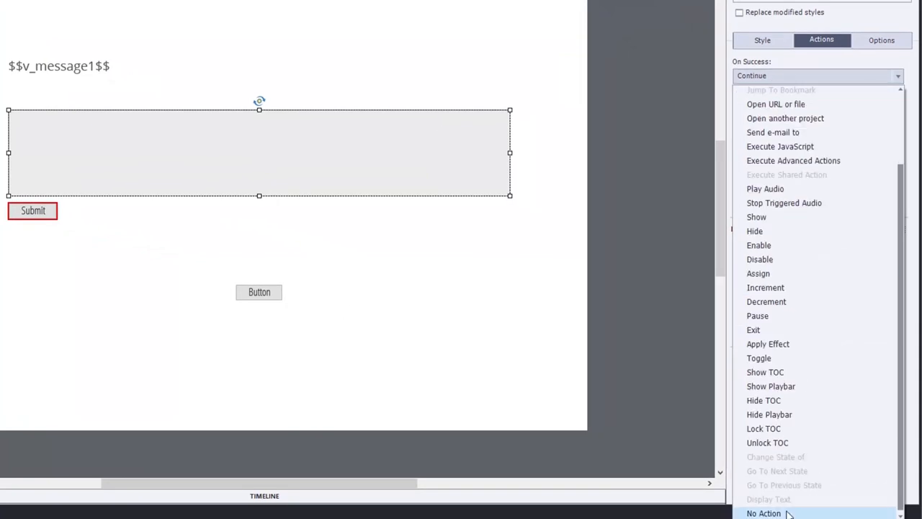
pyautogui.click(763, 513)
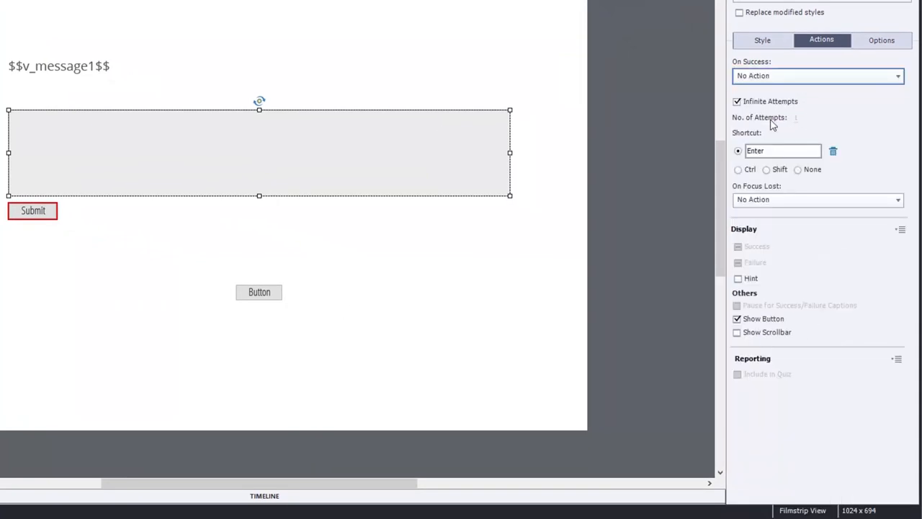
pyautogui.click(781, 151)
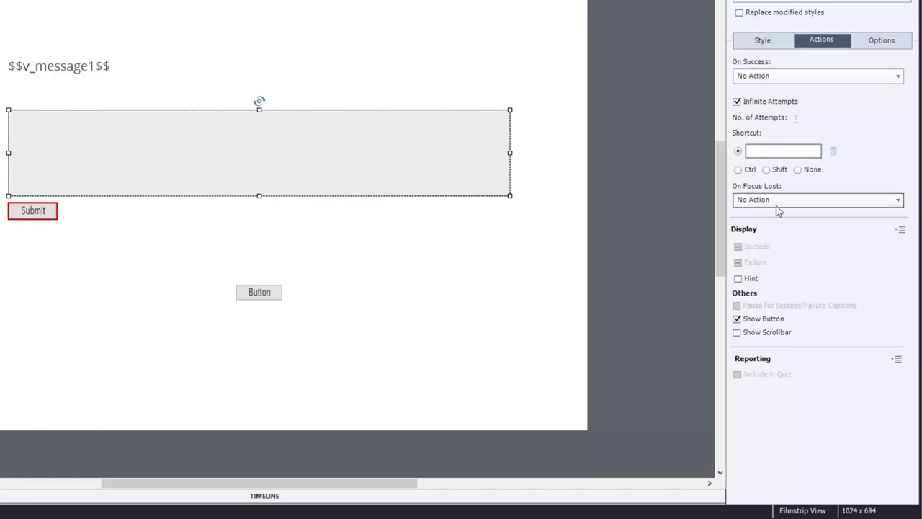
pyautogui.moveTo(809, 360)
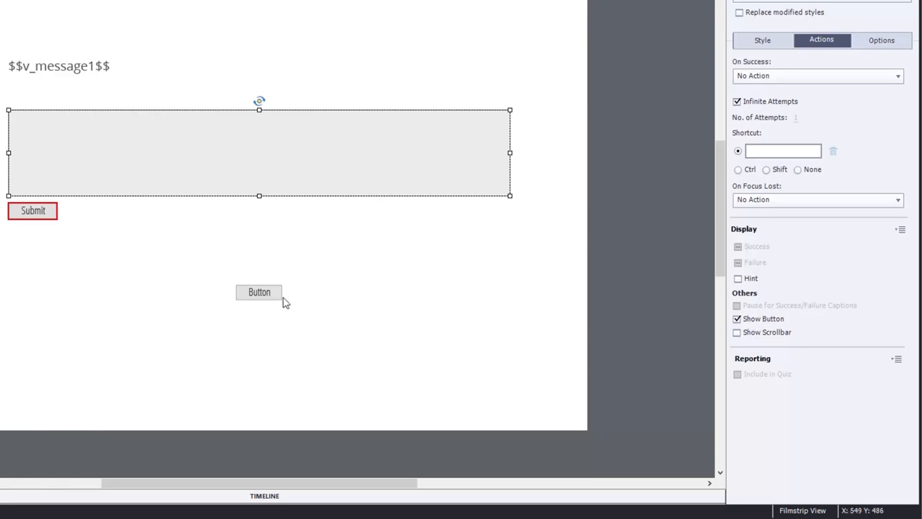
pyautogui.moveTo(300, 259)
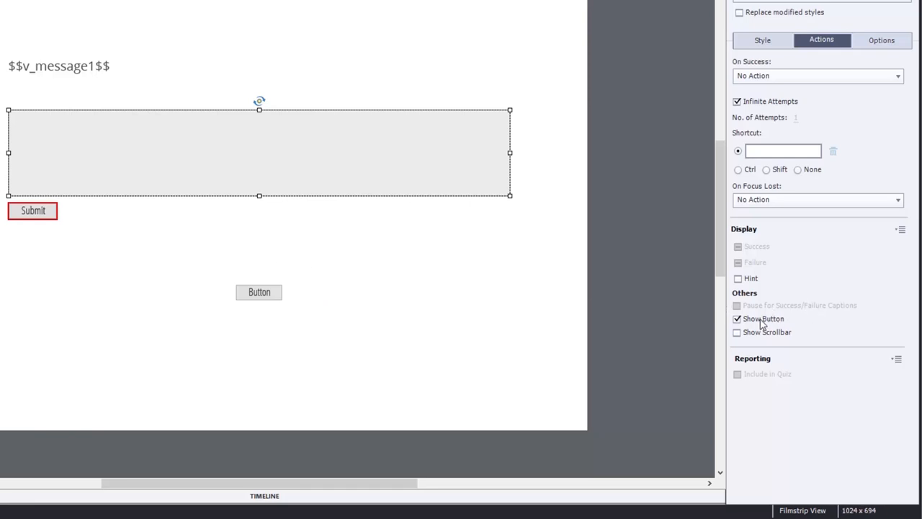
pyautogui.click(737, 318)
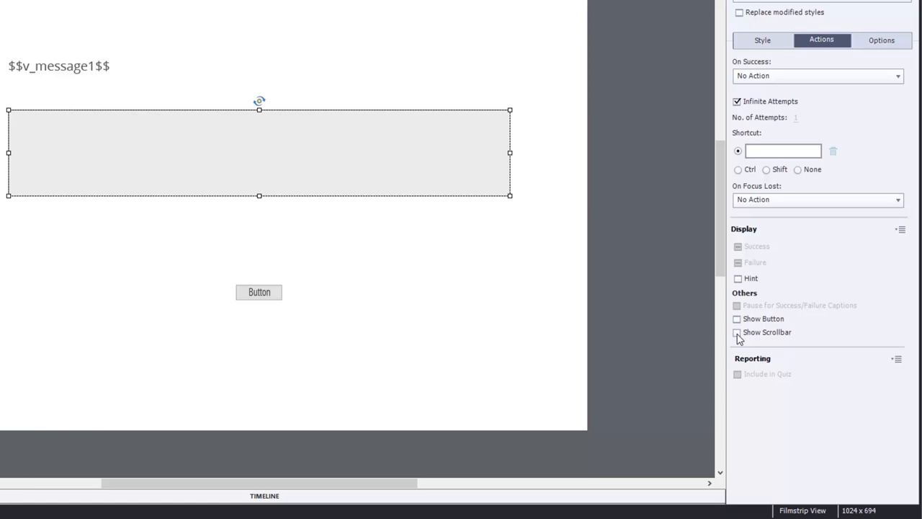
pyautogui.click(738, 332)
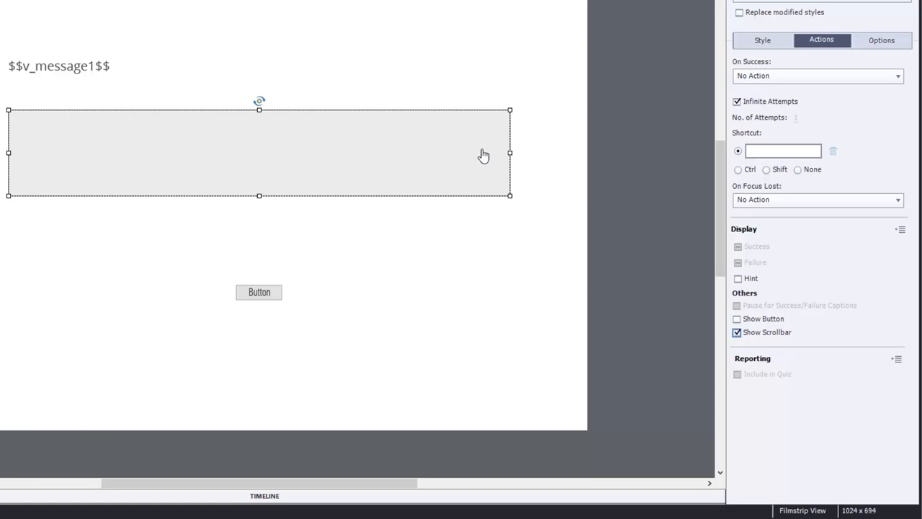
pyautogui.moveTo(395, 143)
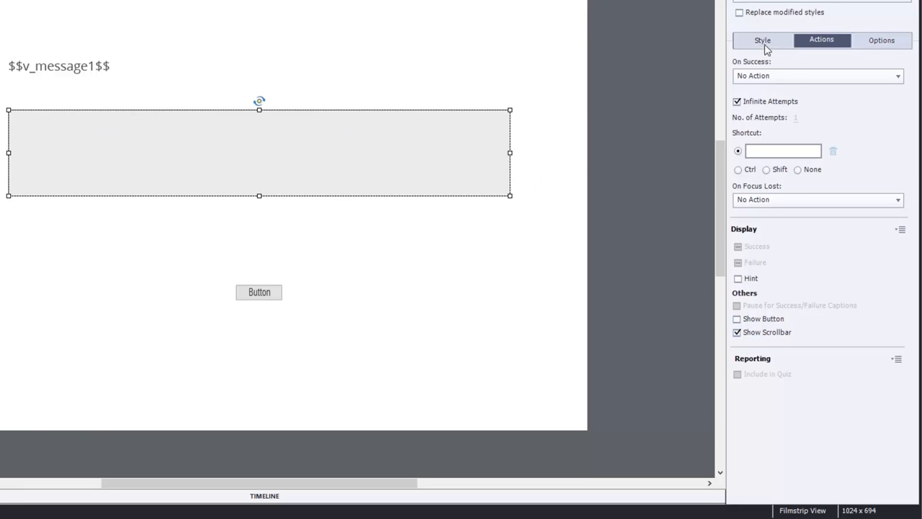
# - In Style, store the text entry box's input in the v_user_input variable
pyautogui.click(762, 40)
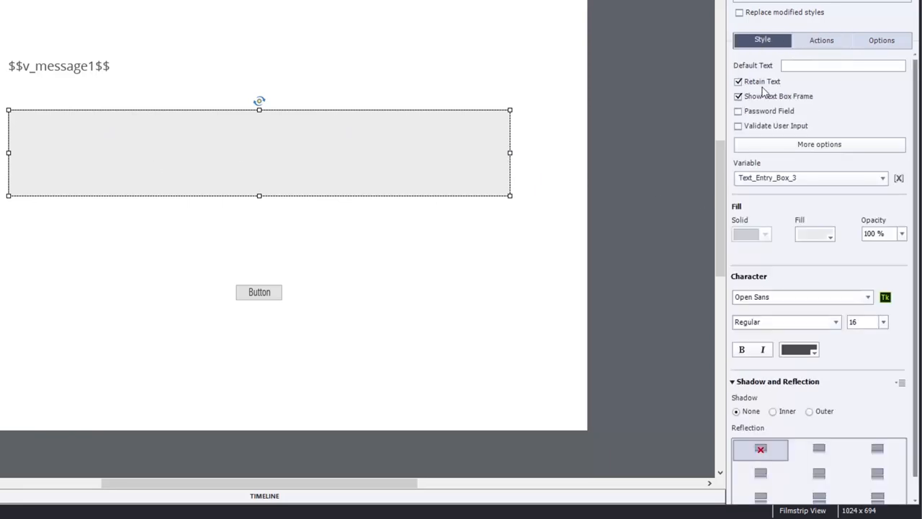
pyautogui.moveTo(792, 56)
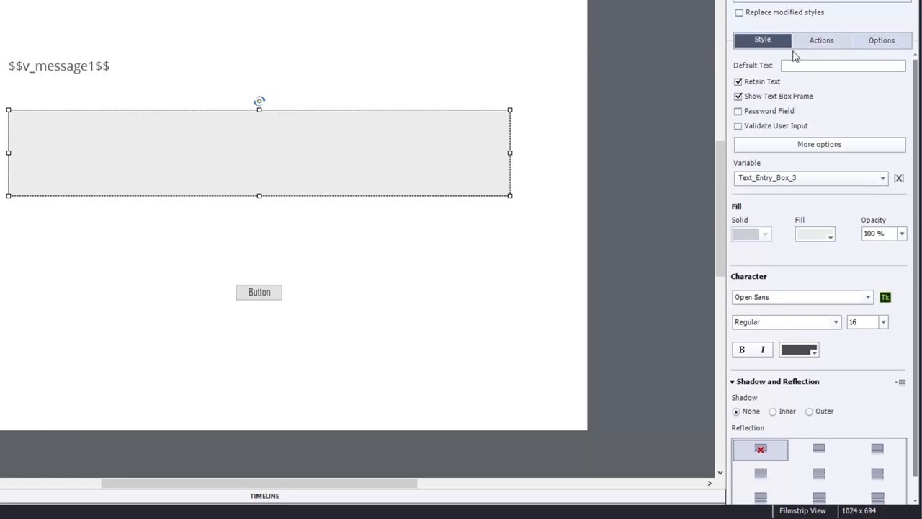
pyautogui.click(882, 179)
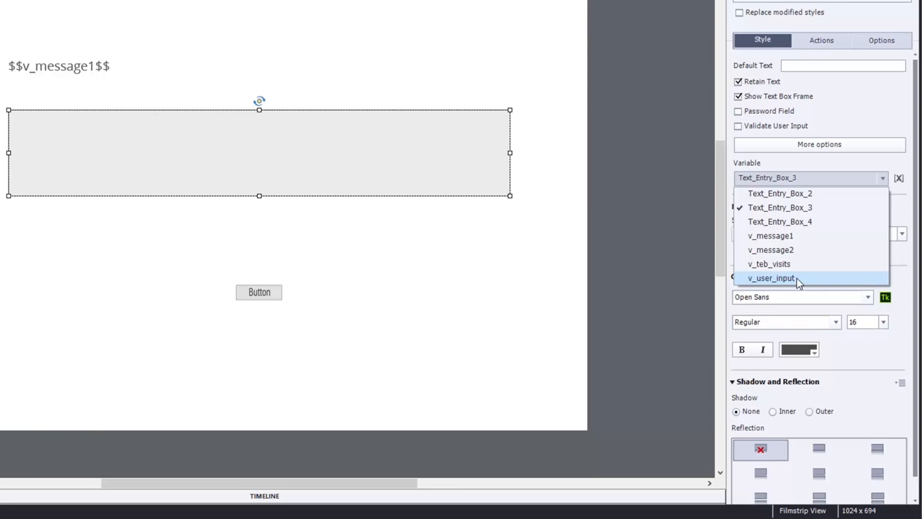
pyautogui.click(771, 278)
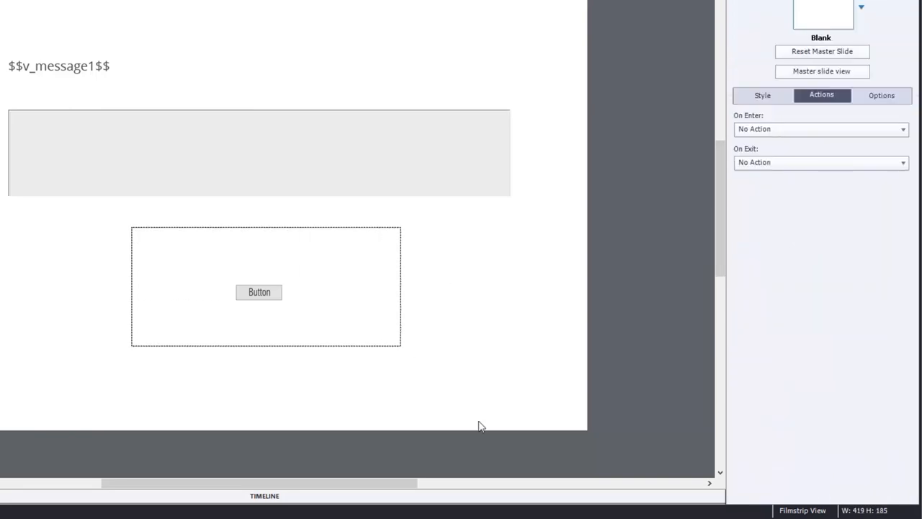
# - Set the button's On Success to Execute Advanced Actions, opening the editor
pyautogui.click(259, 291)
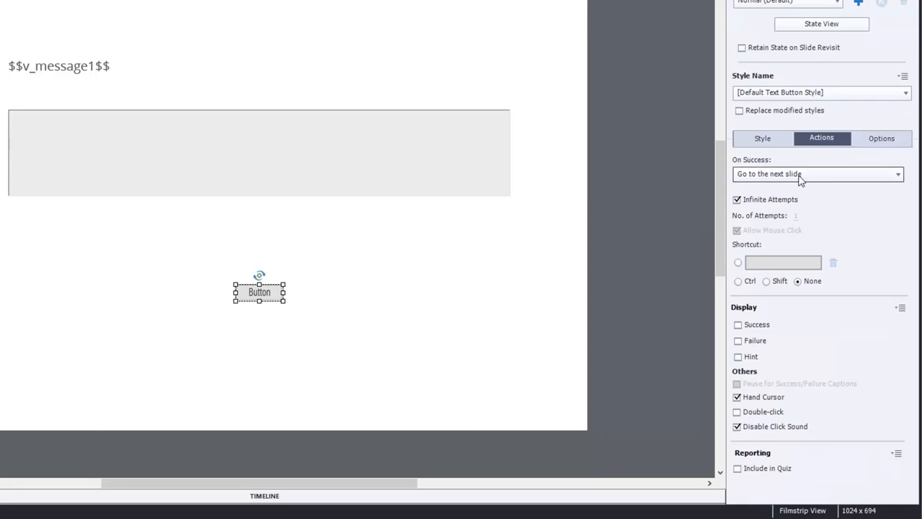
pyautogui.moveTo(819, 180)
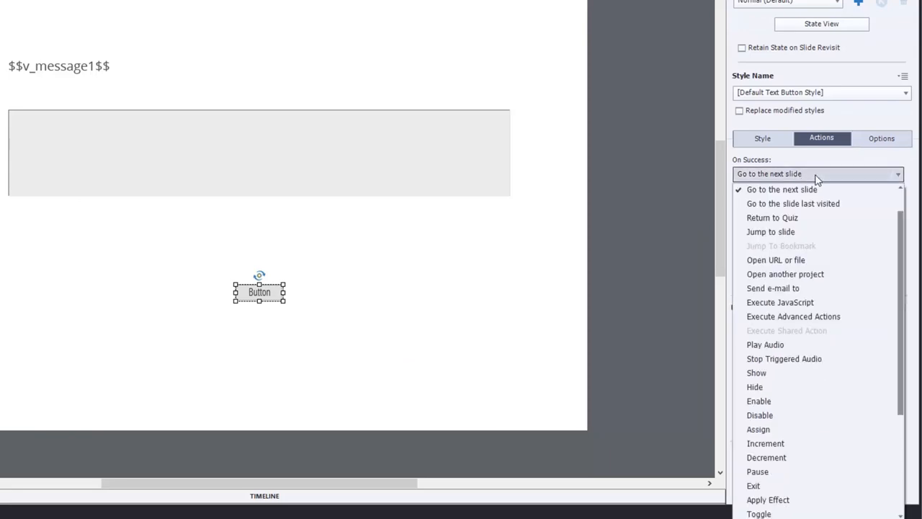
pyautogui.moveTo(838, 334)
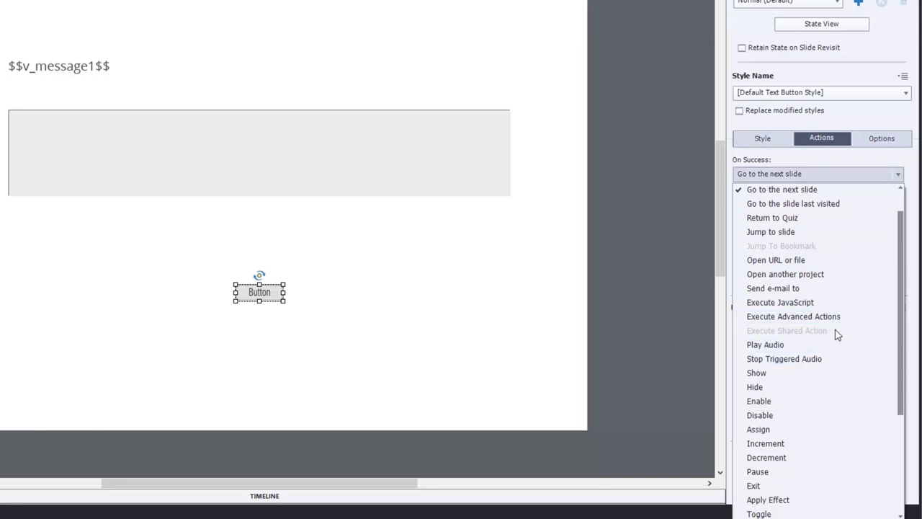
pyautogui.click(792, 317)
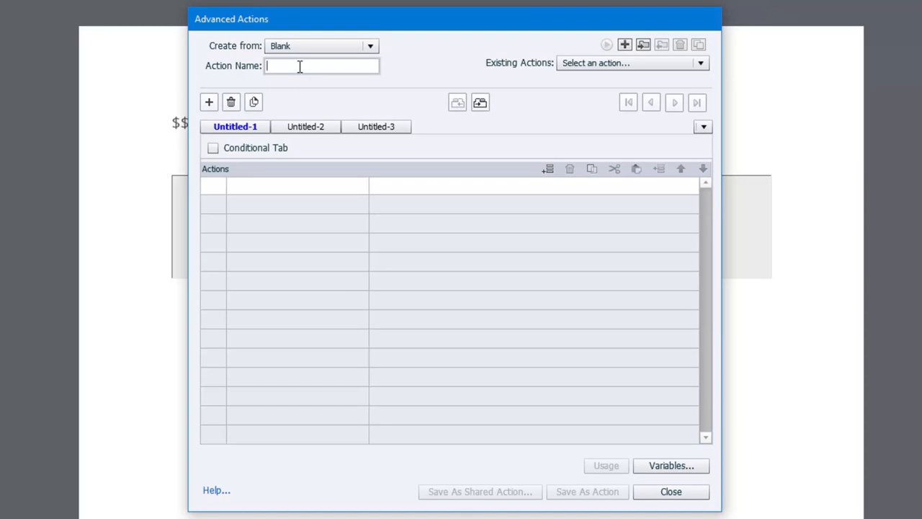
# - Name the action TEB_Navigation and make it a conditional action
pyautogui.write('TEB')
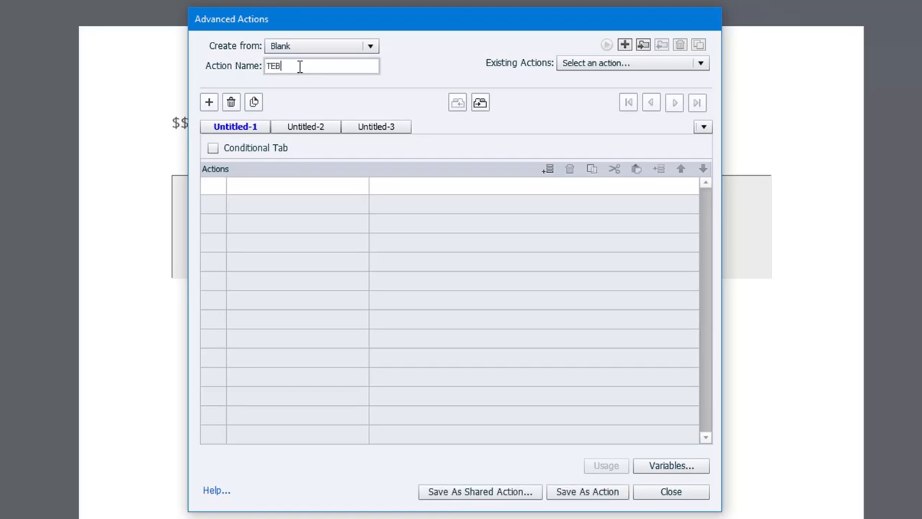
pyautogui.write('_Navigation')
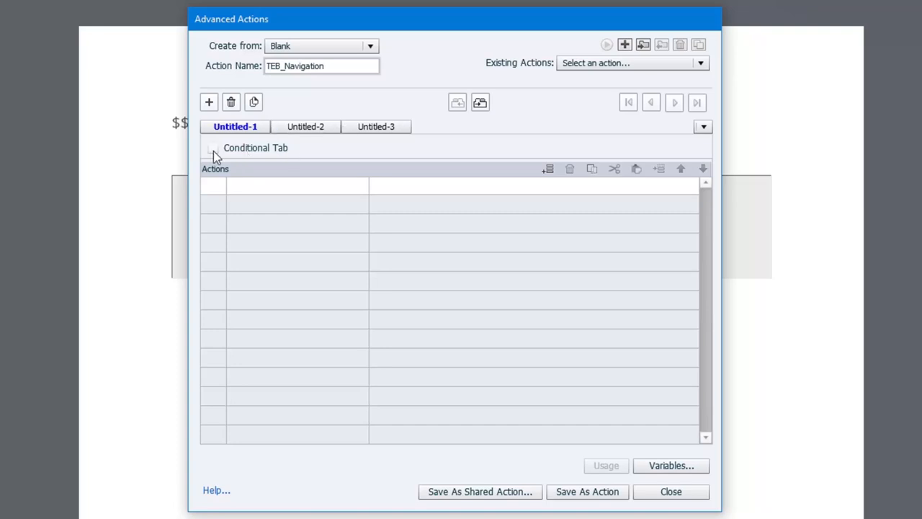
pyautogui.click(213, 147)
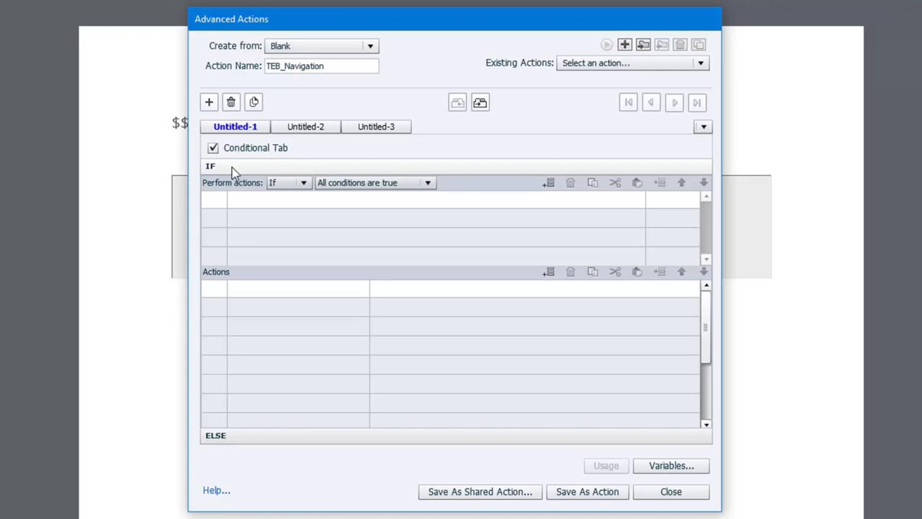
pyautogui.moveTo(265, 207)
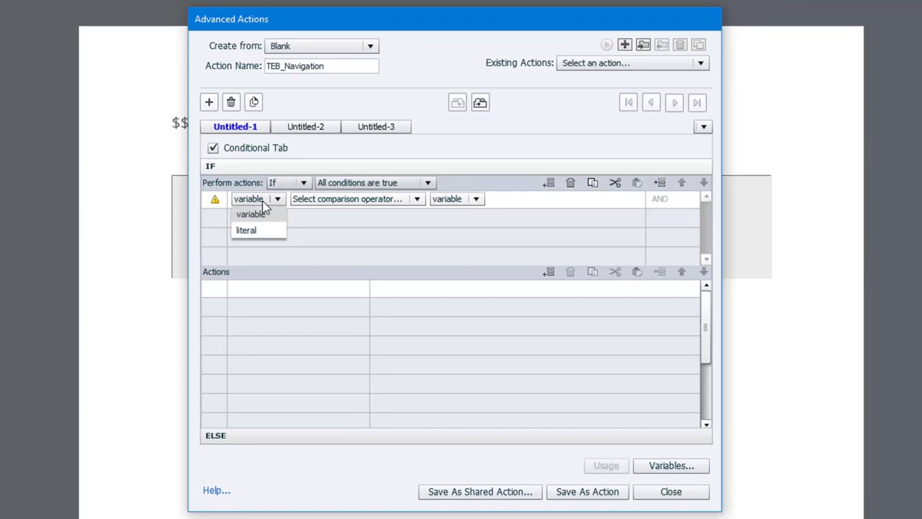
# - Set the IF condition: variable v_teb_visits is equal to a literal value
pyautogui.click(251, 213)
pyautogui.write('v_')
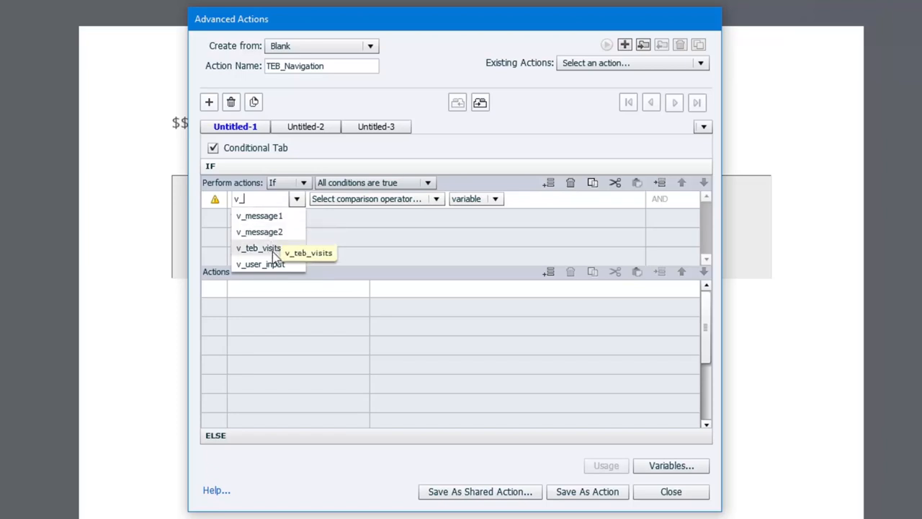
pyautogui.click(258, 247)
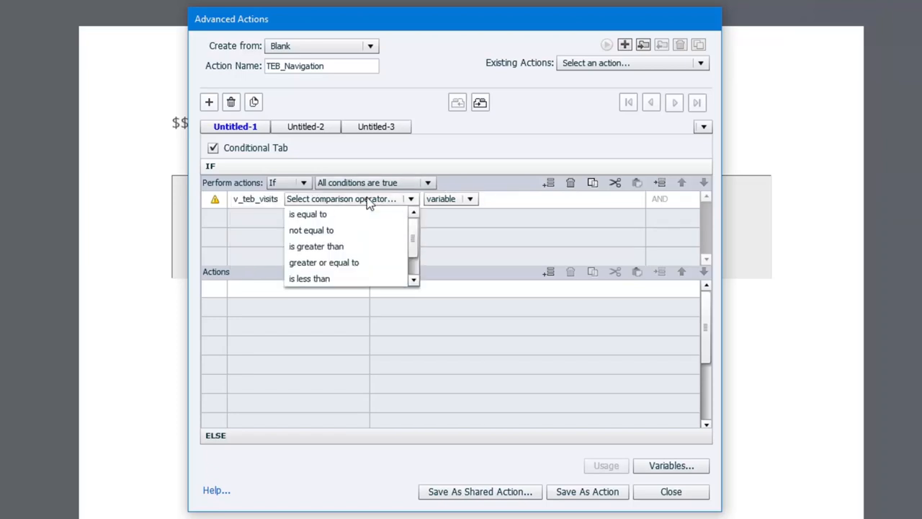
pyautogui.moveTo(328, 217)
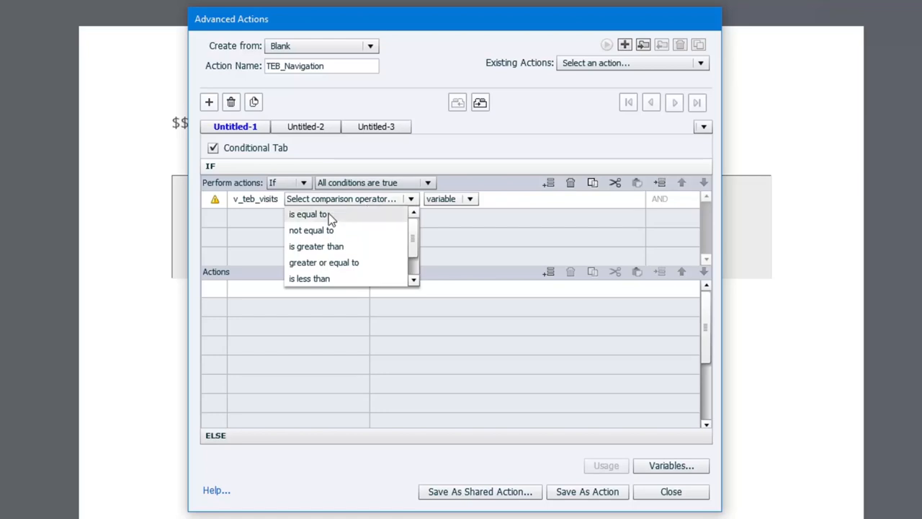
pyautogui.click(308, 213)
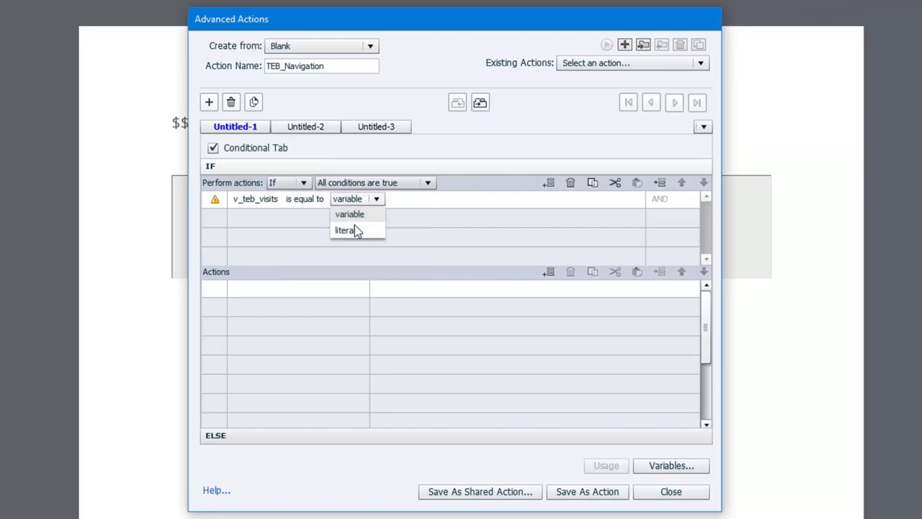
pyautogui.click(343, 230)
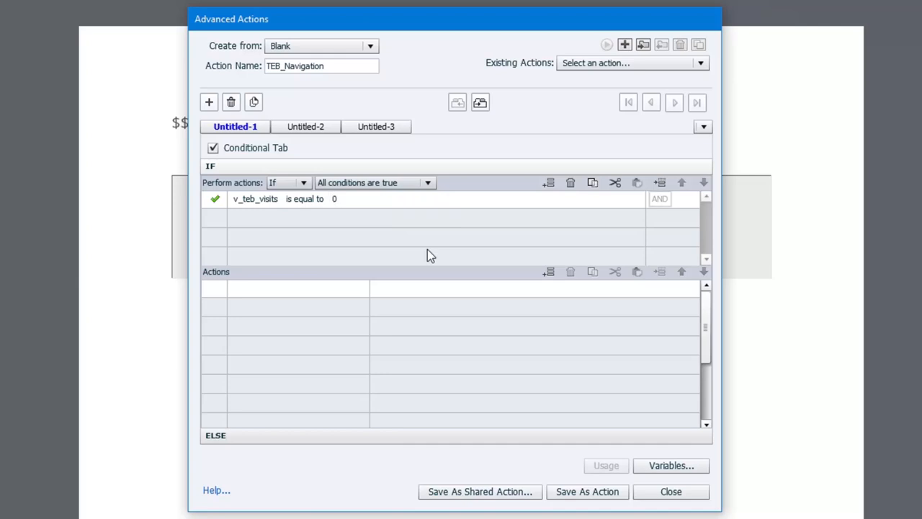
pyautogui.moveTo(319, 281)
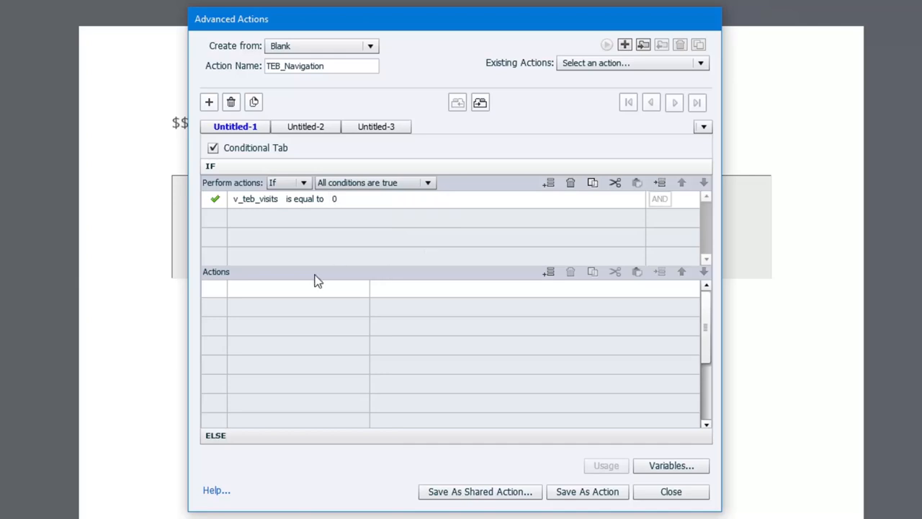
# - Add Jump to Slide 3 as the first action of the true branch
pyautogui.click(285, 288)
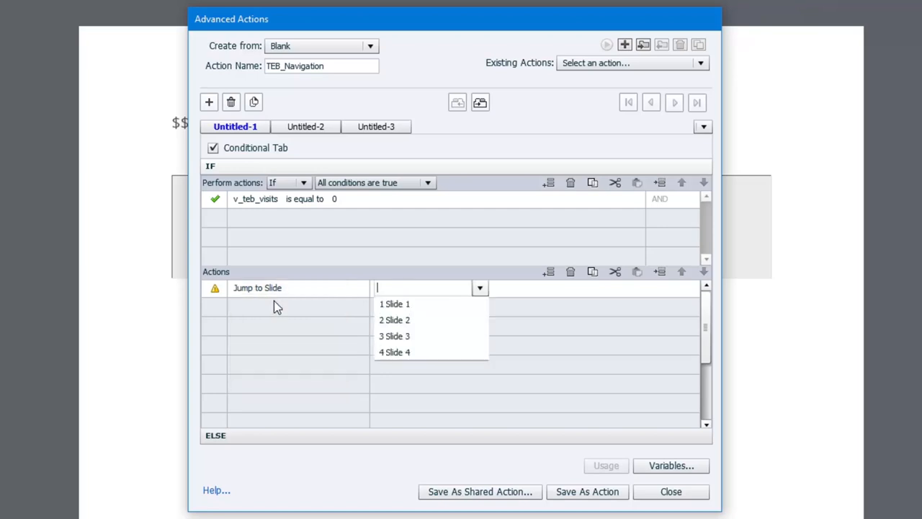
pyautogui.click(395, 335)
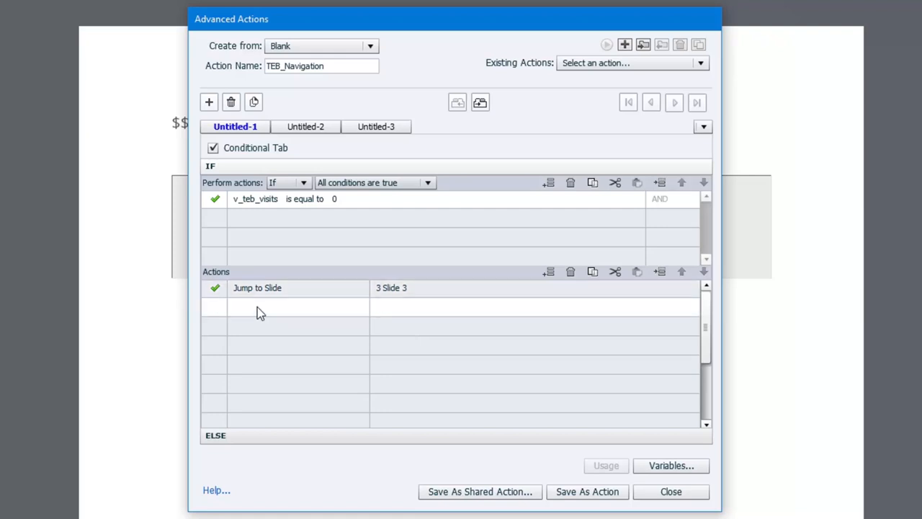
# - Add a second true-branch action incrementing v_teb_visits by 1
pyautogui.click(280, 305)
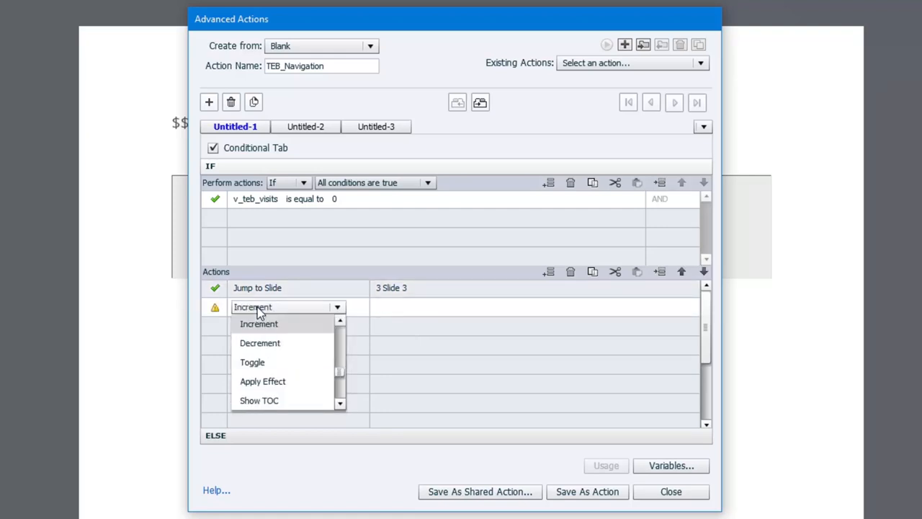
pyautogui.click(258, 322)
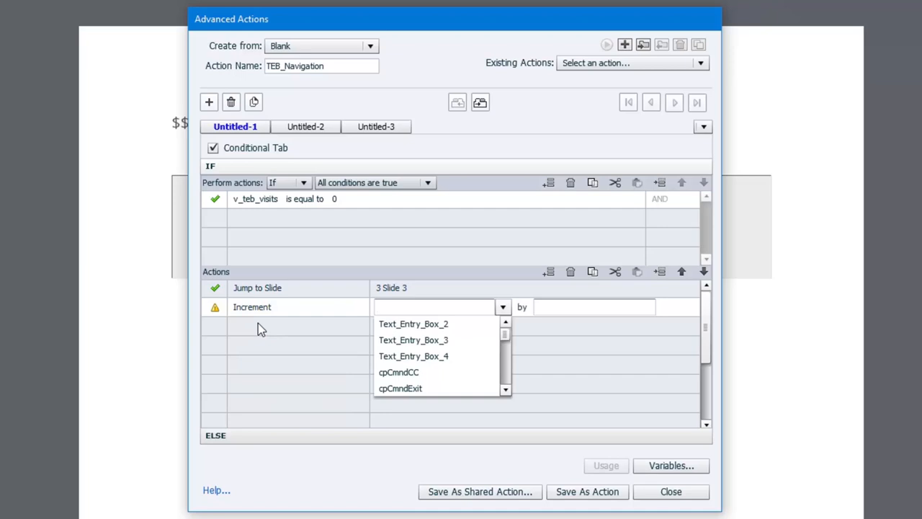
pyautogui.write('v_')
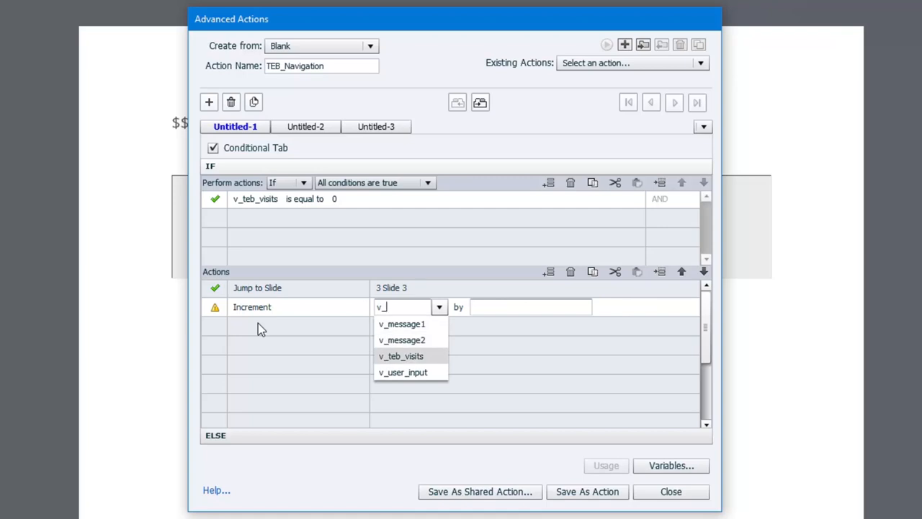
pyautogui.click(401, 354)
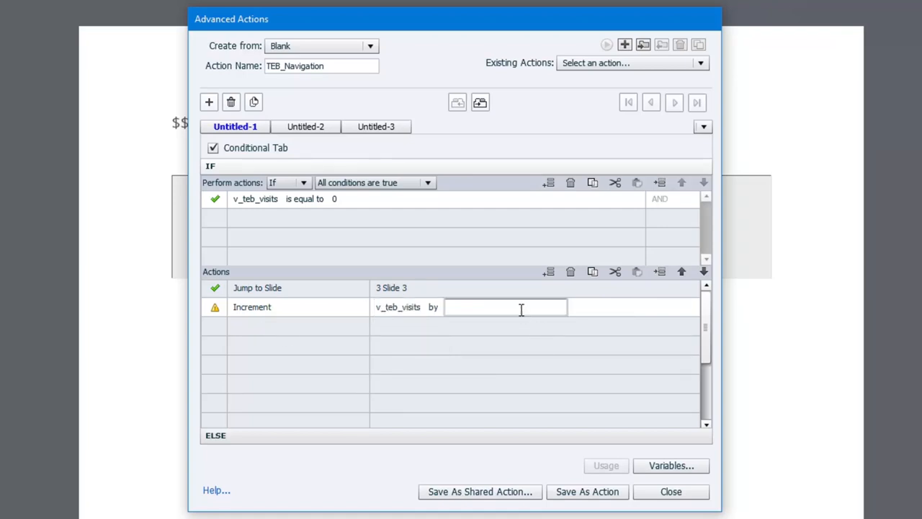
pyautogui.write('1')
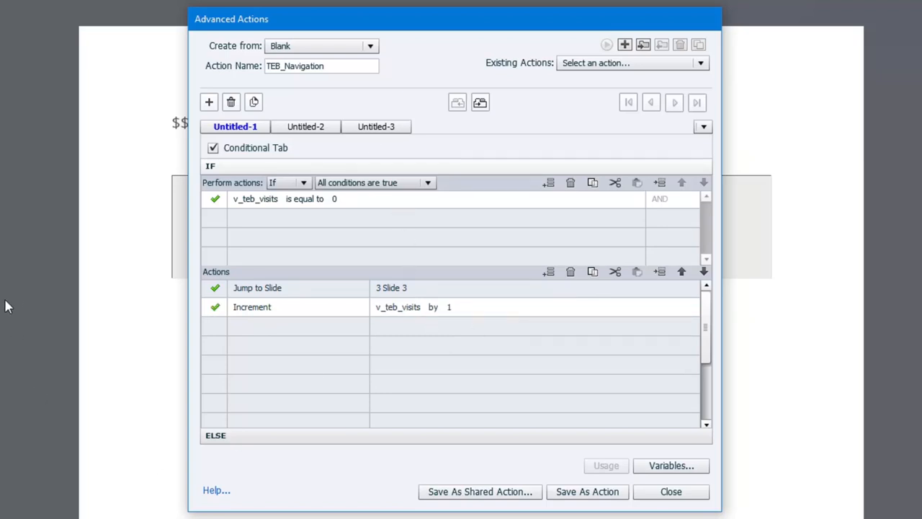
pyautogui.moveTo(233, 209)
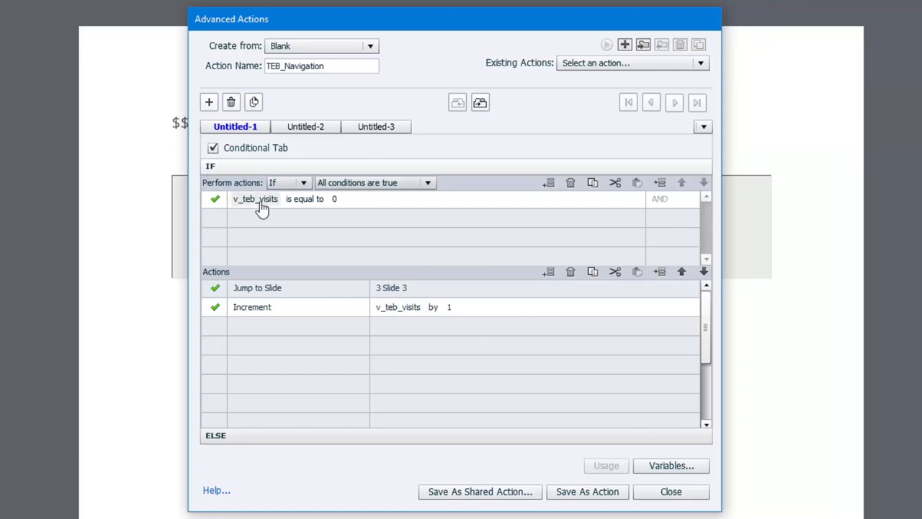
pyautogui.moveTo(339, 208)
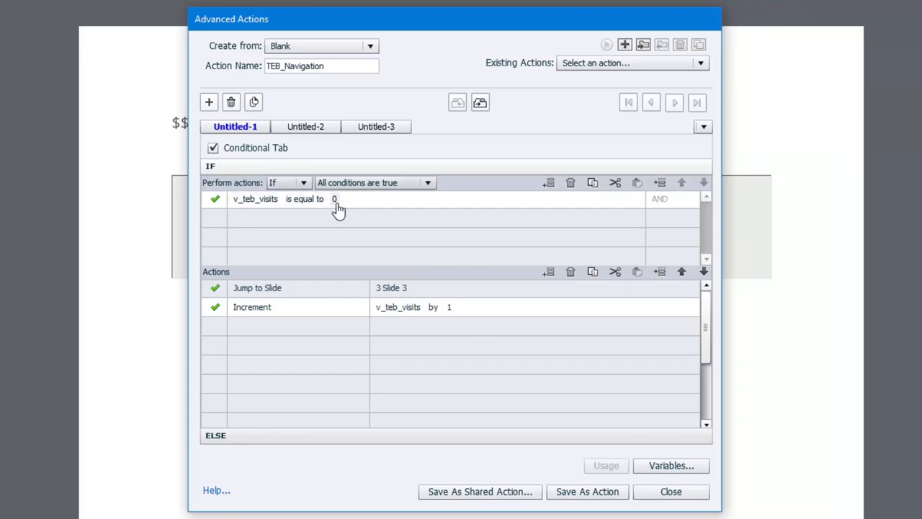
pyautogui.moveTo(299, 429)
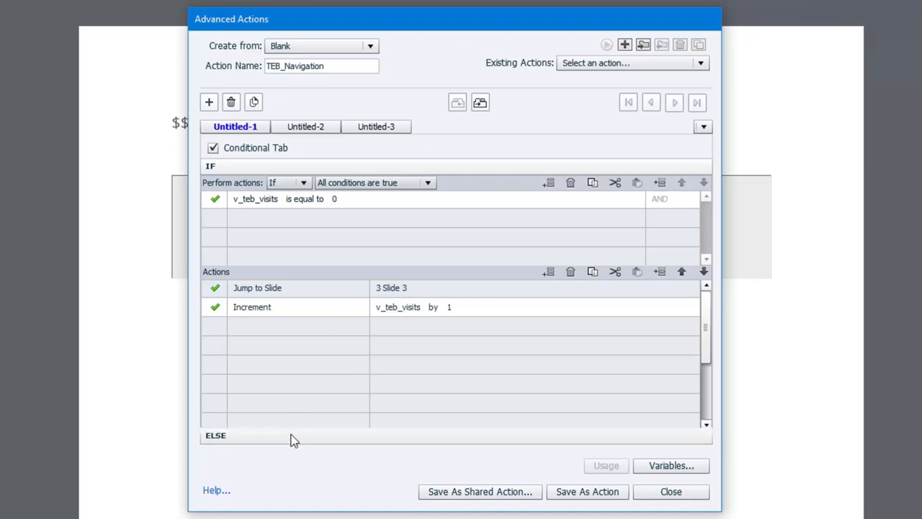
# - Make the ELSE branch jump to Slide 4 and save the TEB_Navigation action
pyautogui.click(216, 435)
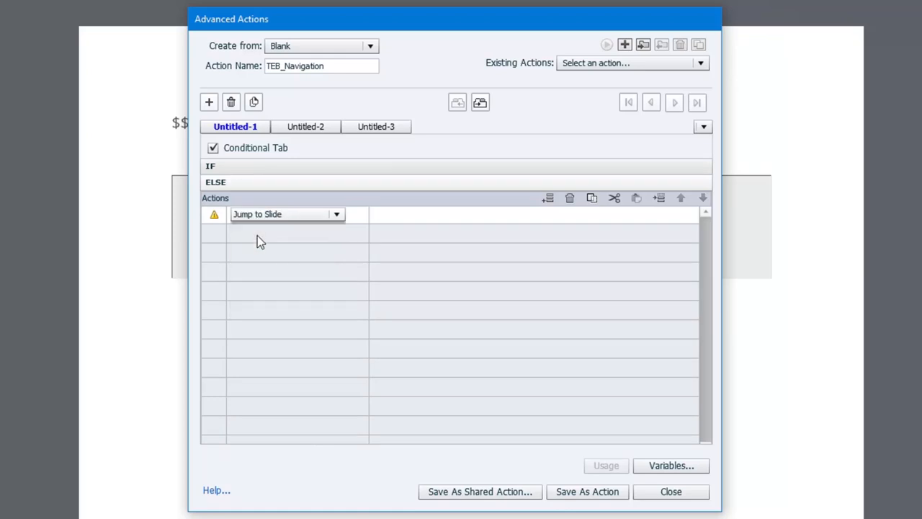
pyautogui.click(478, 213)
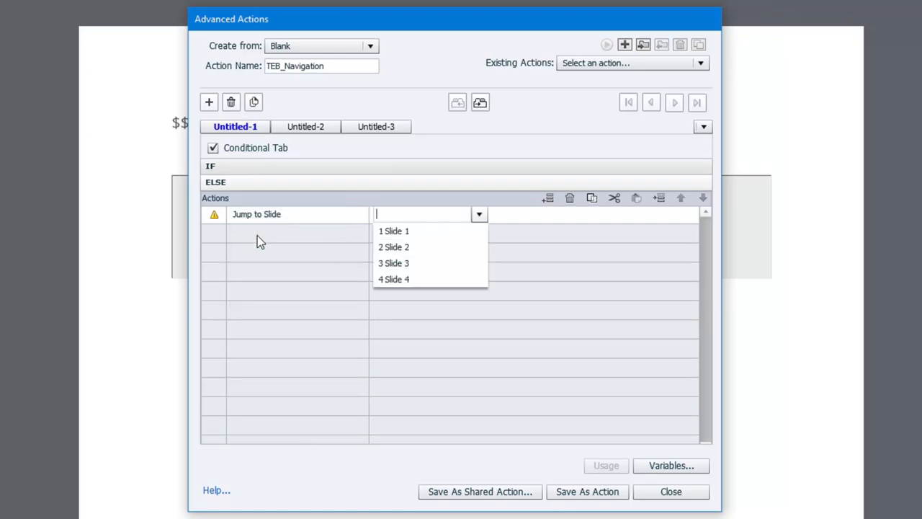
pyautogui.click(394, 280)
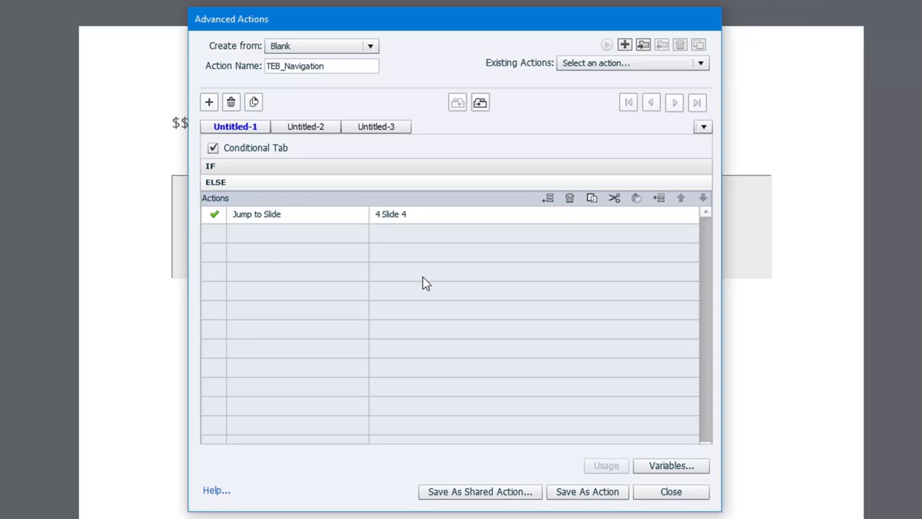
pyautogui.moveTo(509, 441)
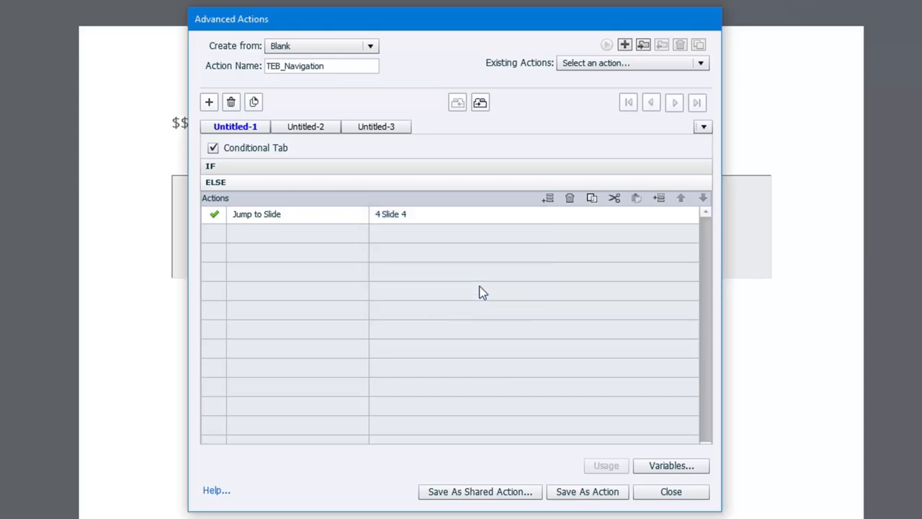
pyautogui.click(670, 491)
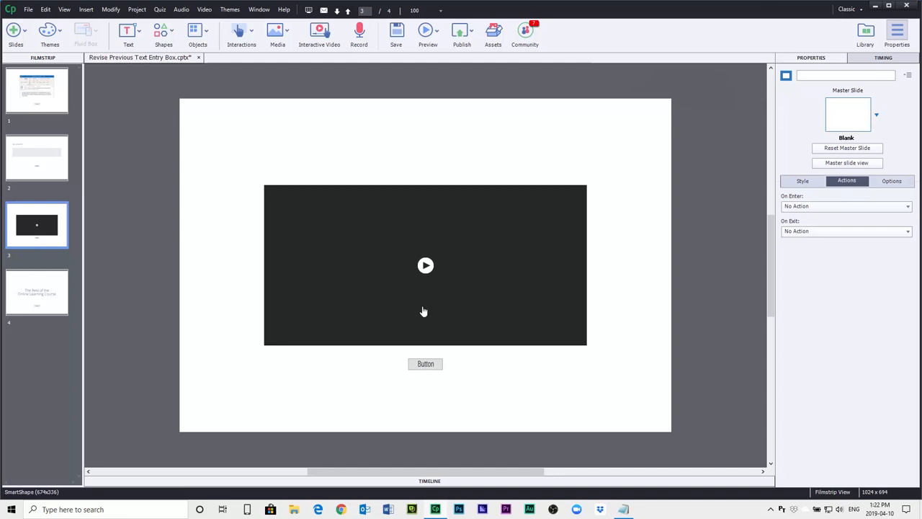
pyautogui.moveTo(450, 276)
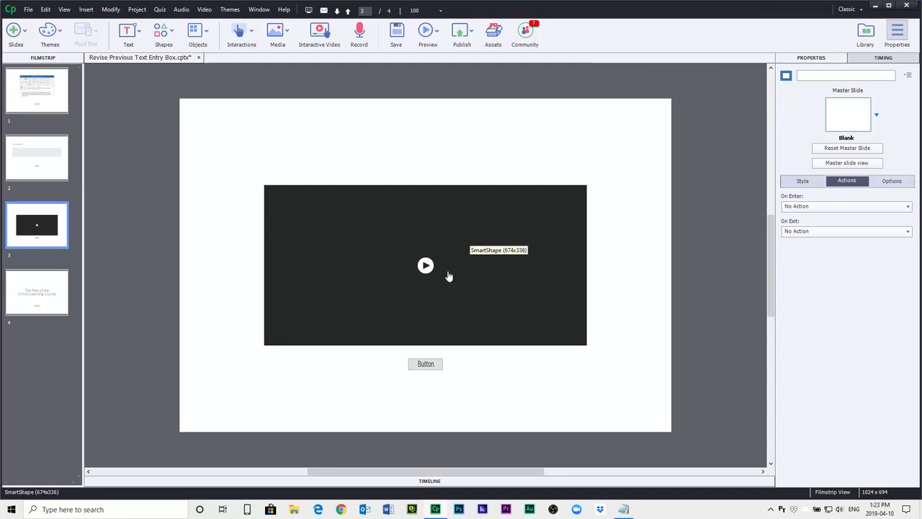
# - Change the video slide button's caption to 'Continue' and show its Actions settings
pyautogui.click(425, 363)
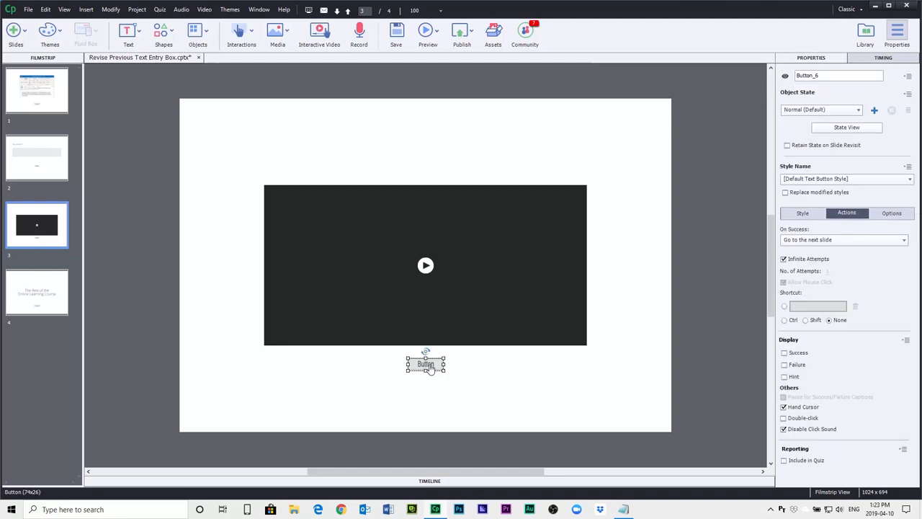
pyautogui.click(803, 213)
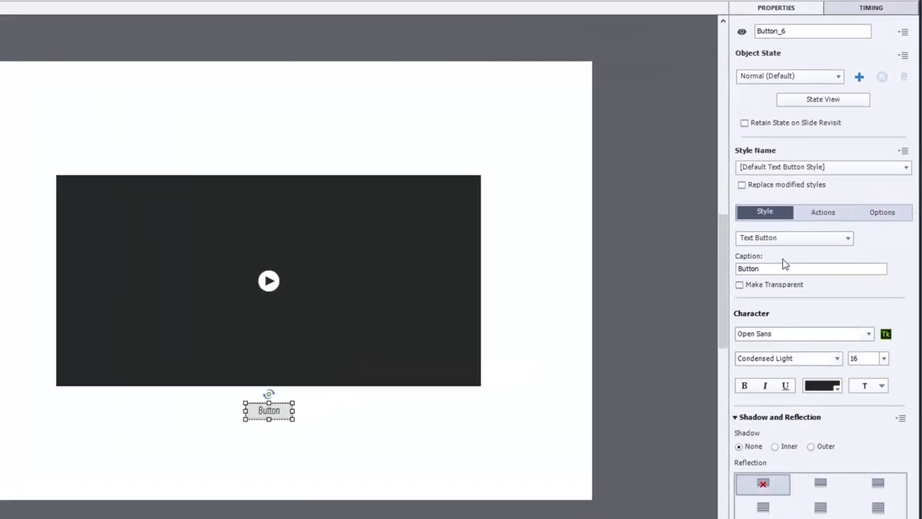
pyautogui.write('C')
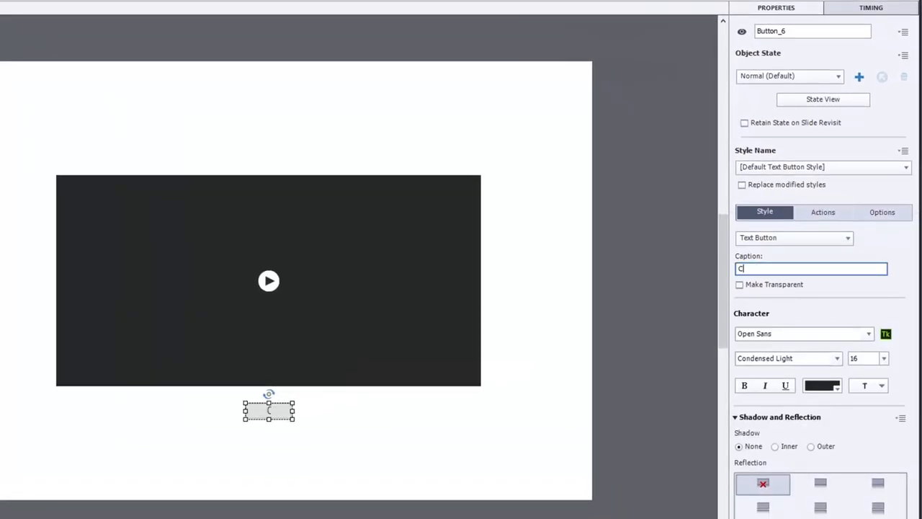
pyautogui.write('ontinue')
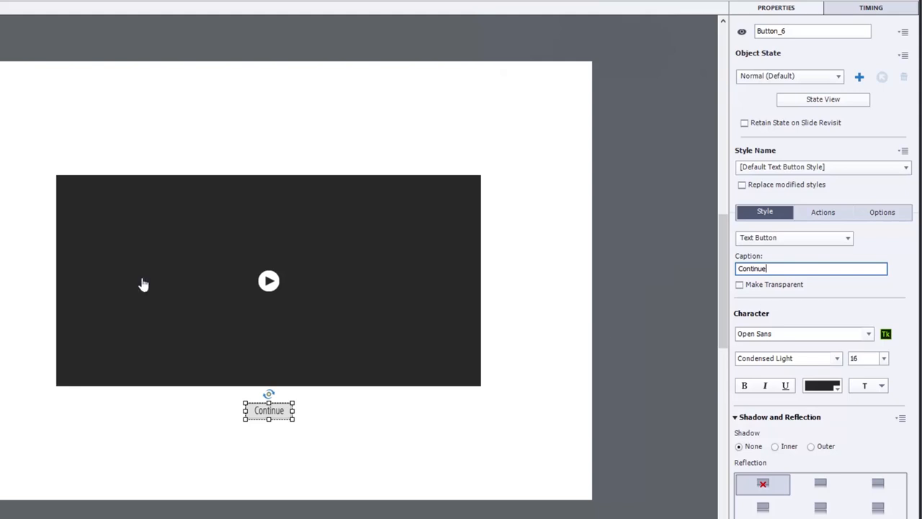
pyautogui.moveTo(824, 225)
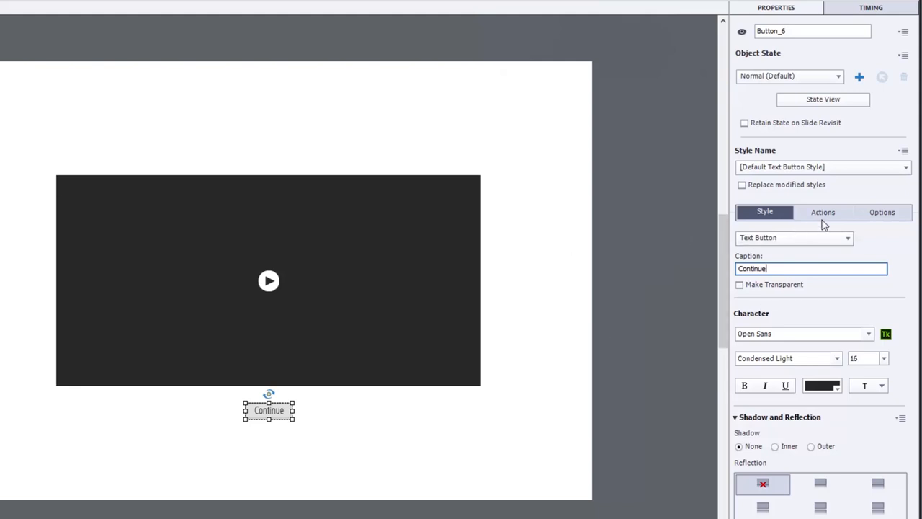
pyautogui.click(823, 211)
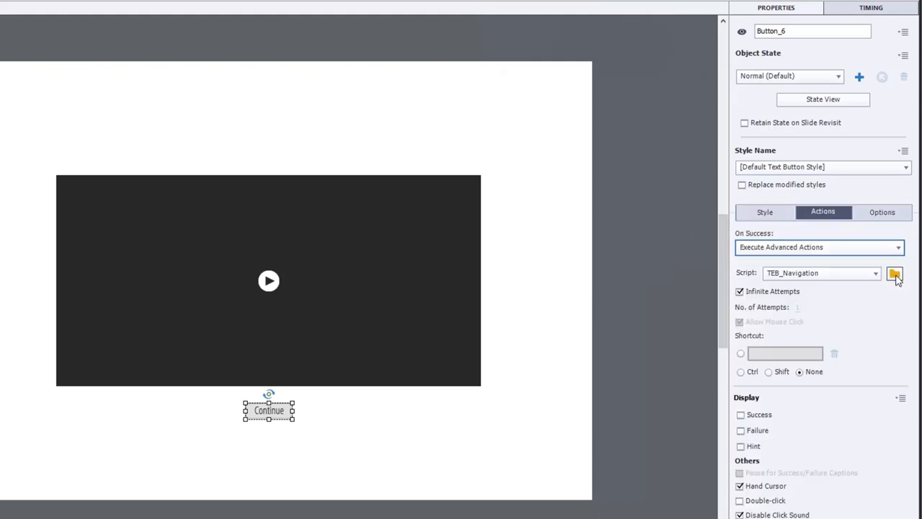
# - Start a new blank advanced action named After_Content
pyautogui.click(894, 273)
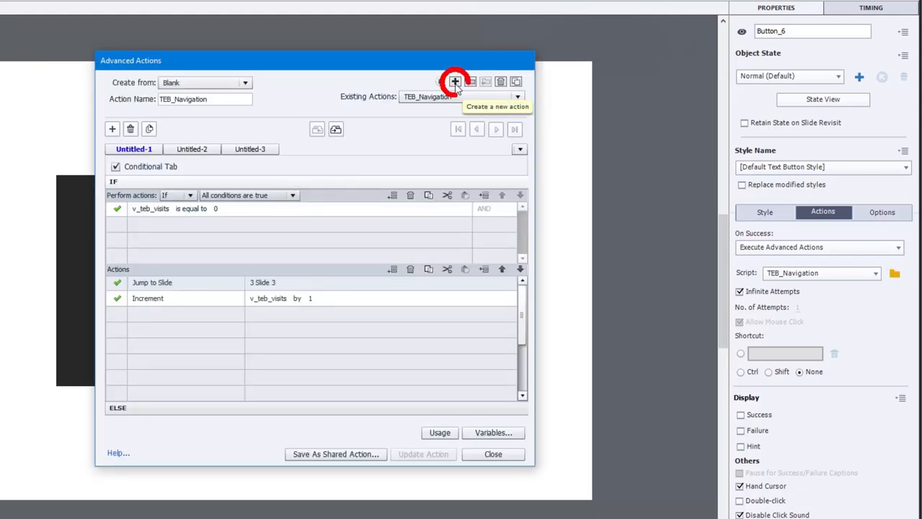
pyautogui.click(455, 81)
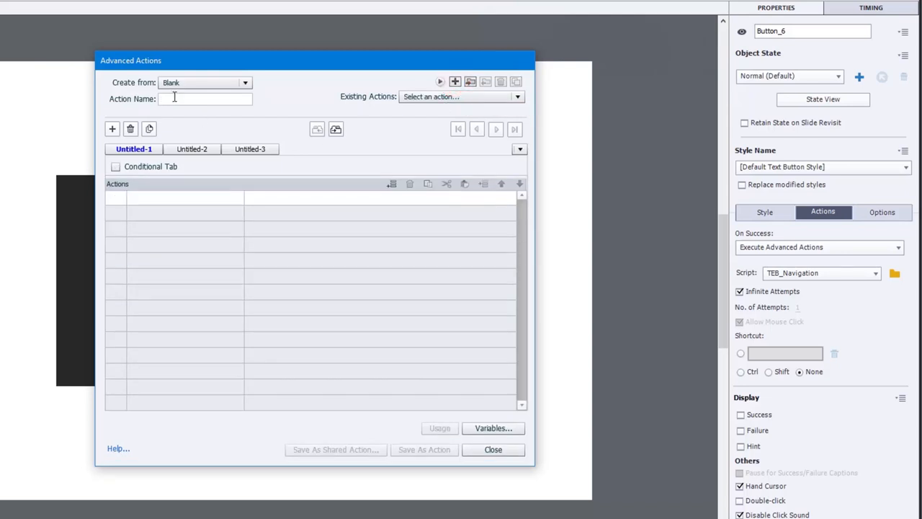
pyautogui.write('After_Content')
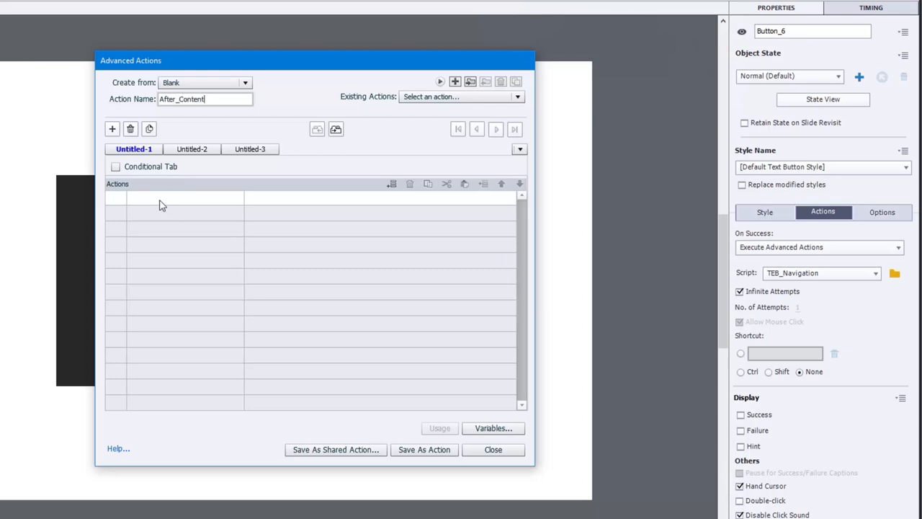
# - Add an Assign action setting v_message1 to the variable v_message2
pyautogui.click(175, 197)
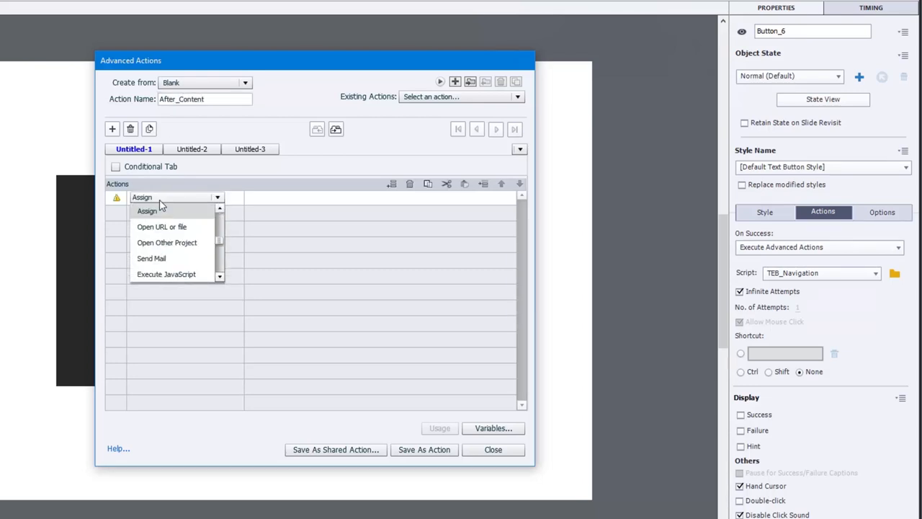
pyautogui.click(147, 210)
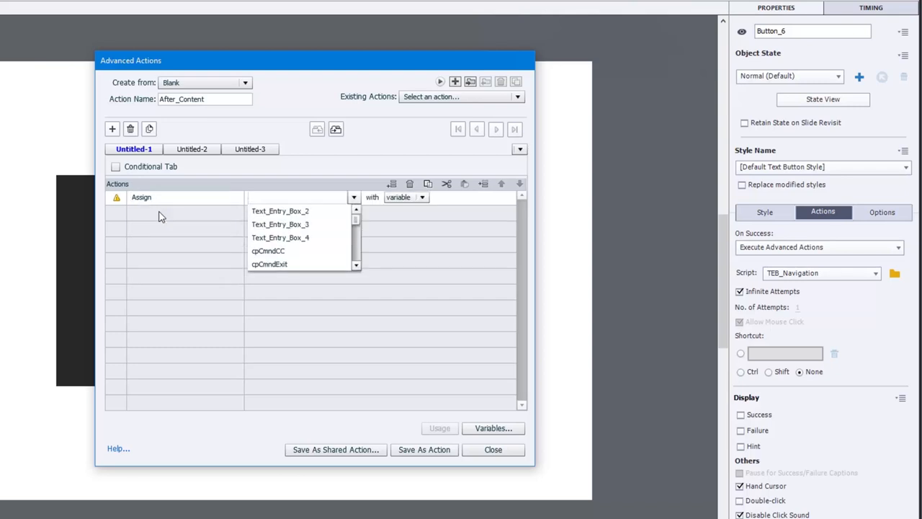
pyautogui.write('v_')
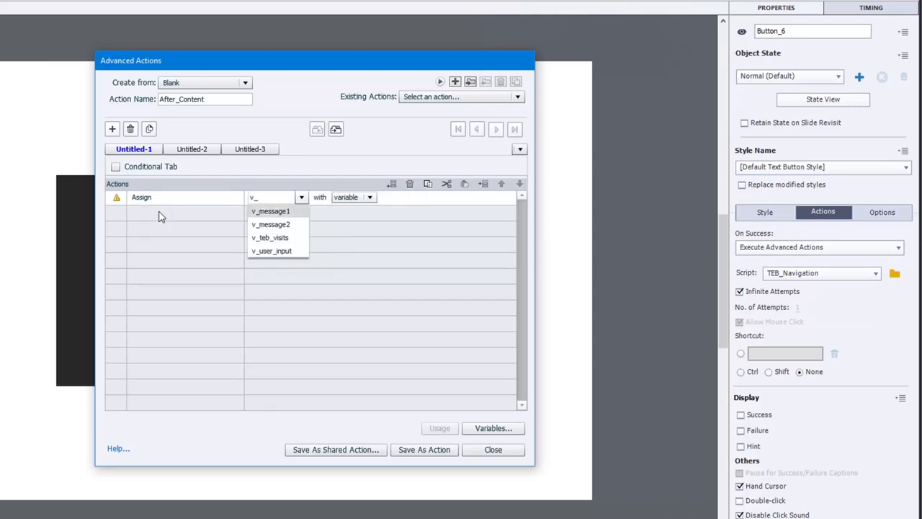
pyautogui.click(271, 210)
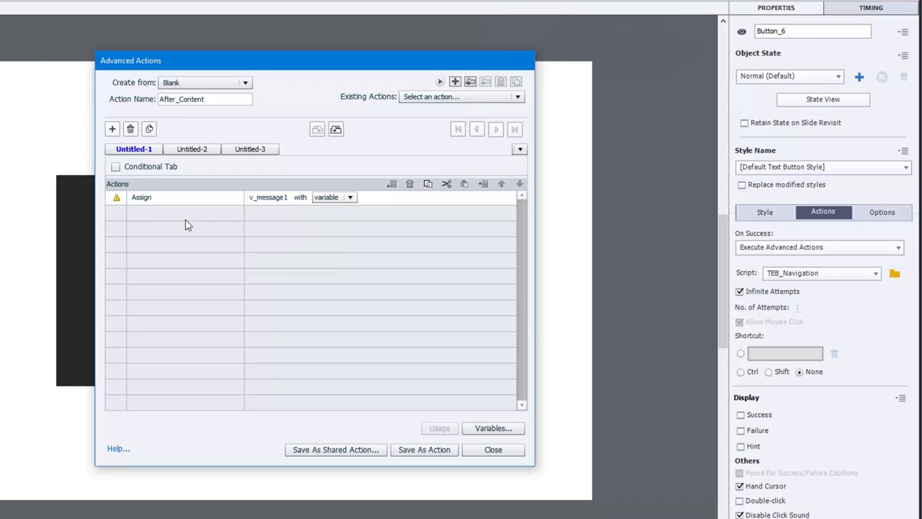
pyautogui.click(348, 196)
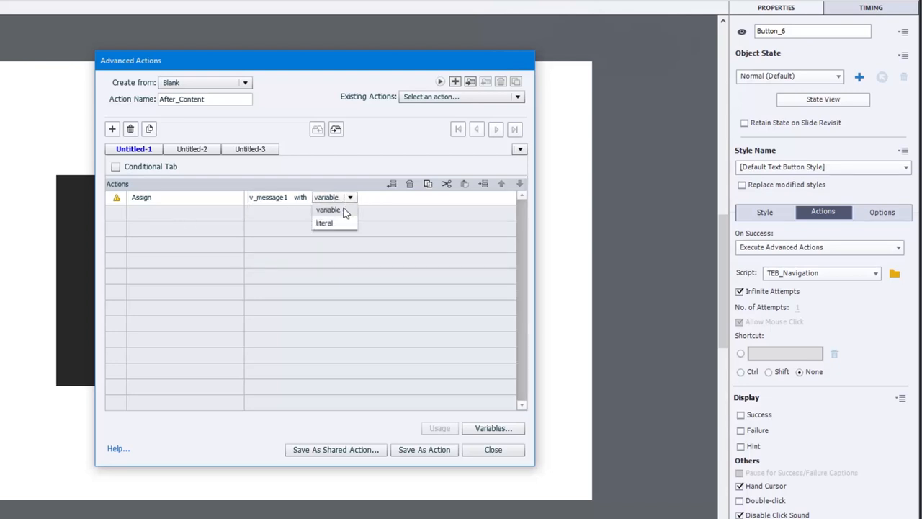
pyautogui.click(328, 210)
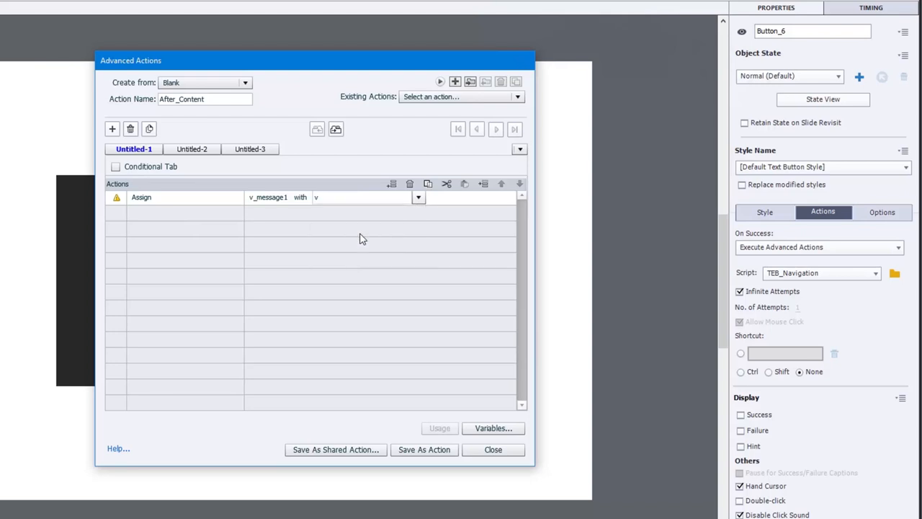
pyautogui.click(366, 196)
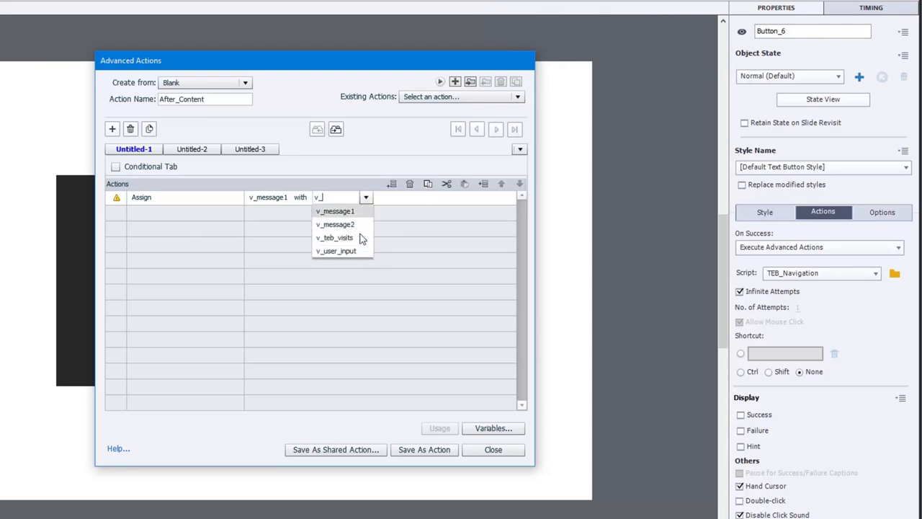
pyautogui.click(334, 224)
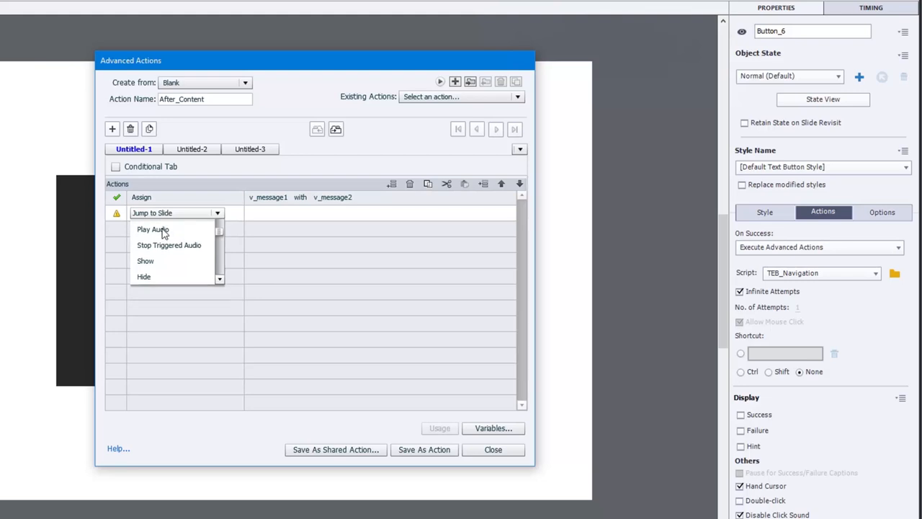
# - Add Jump to Slide 2 and save the After_Content action
pyautogui.click(291, 213)
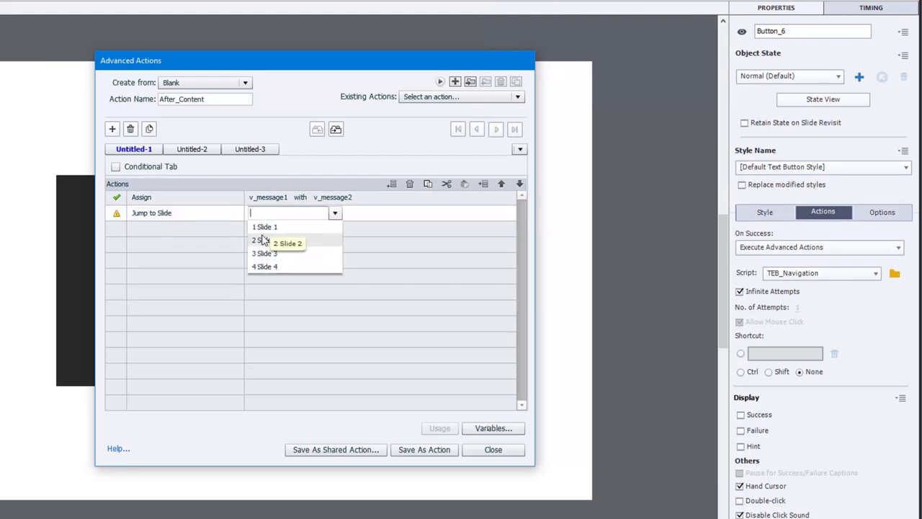
pyautogui.click(265, 239)
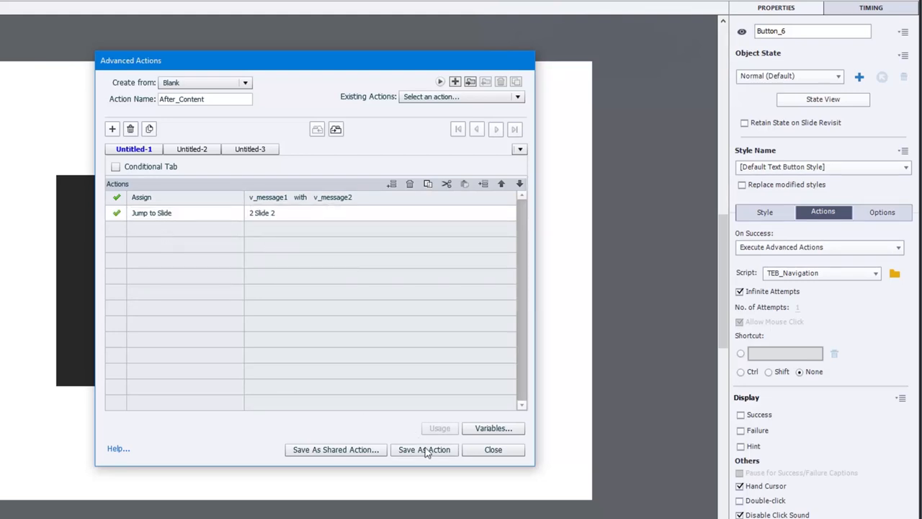
pyautogui.click(424, 449)
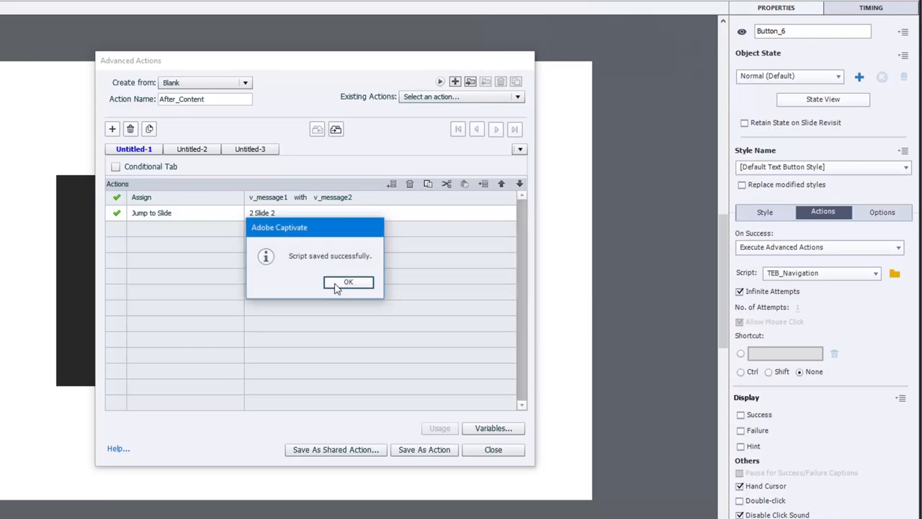
pyautogui.click(349, 281)
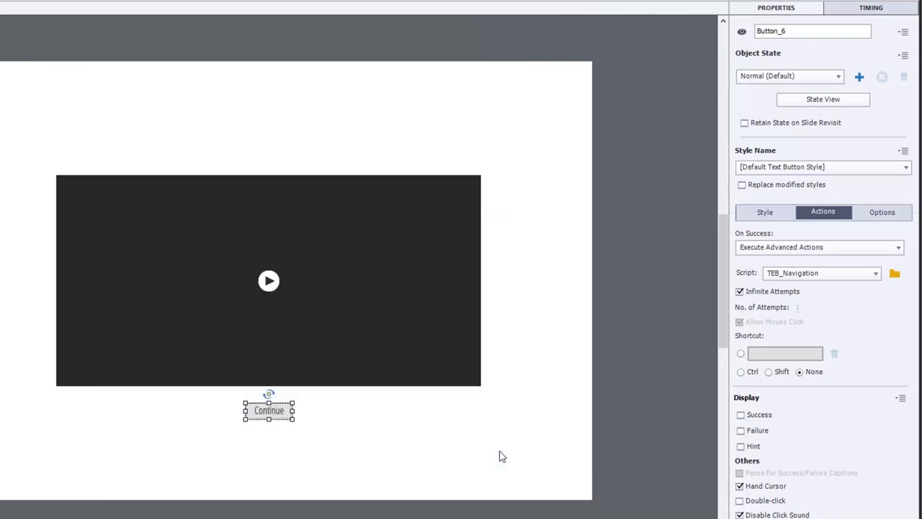
pyautogui.moveTo(524, 342)
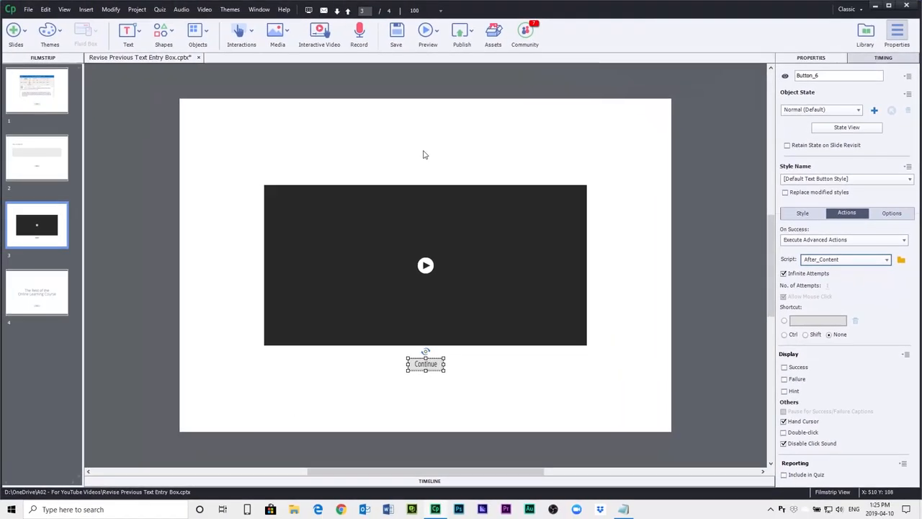
# - Bring up the project preview choices from the toolbar
pyautogui.click(426, 32)
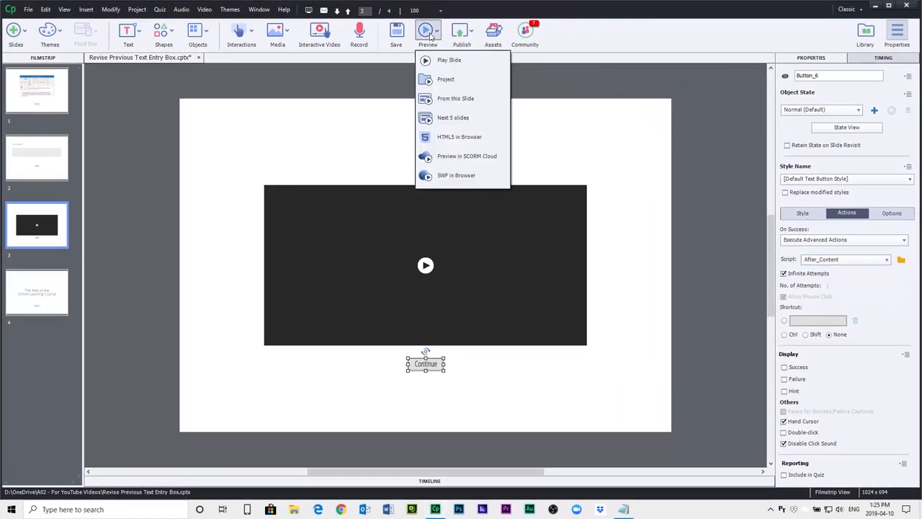
# - Preview as HTML5 in Browser, enter initial thoughts, submit, and continue past the video
pyautogui.click(458, 137)
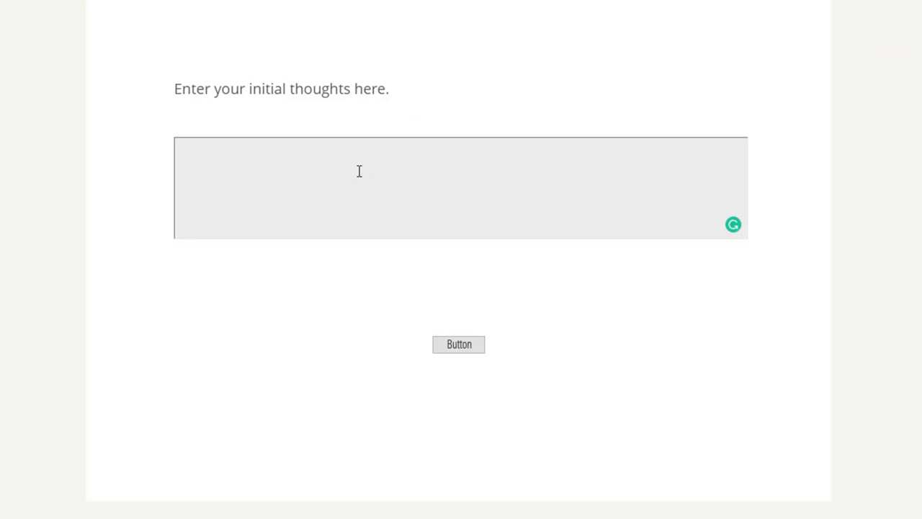
pyautogui.write('Initial thoughts')
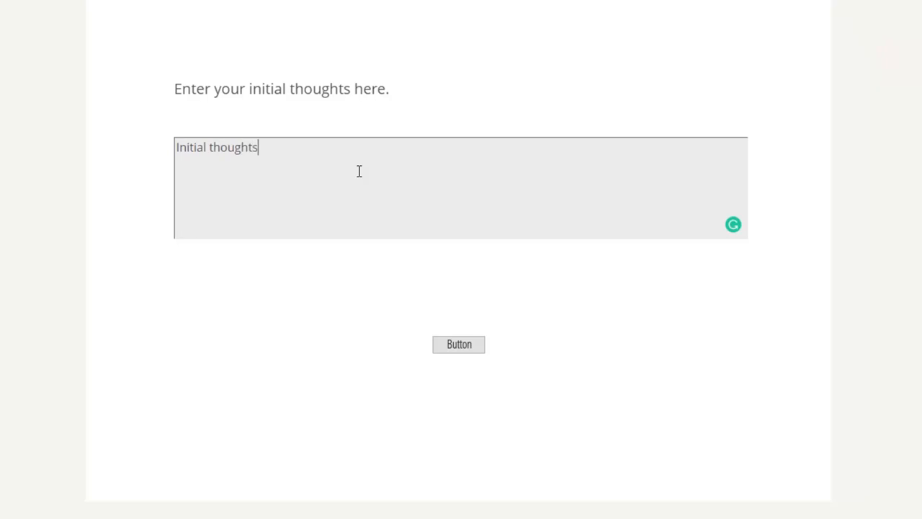
pyautogui.click(458, 344)
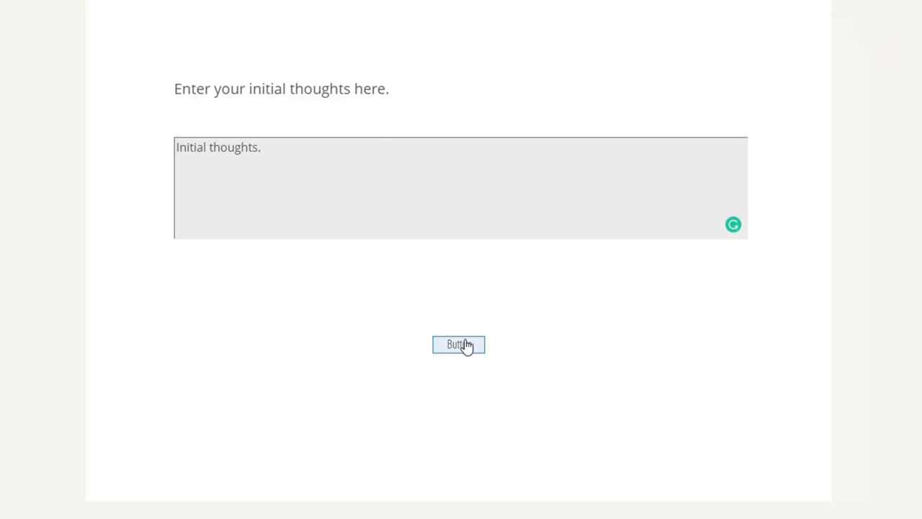
pyautogui.click(458, 345)
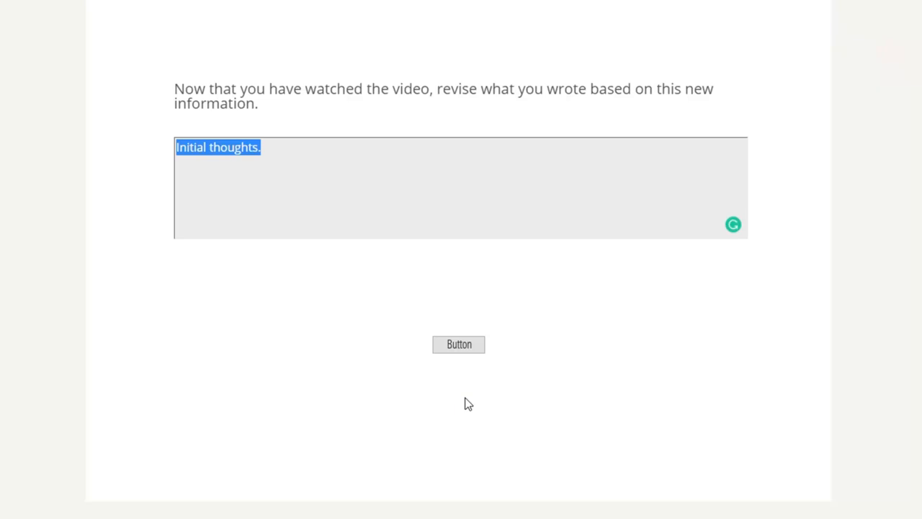
pyautogui.moveTo(184, 95)
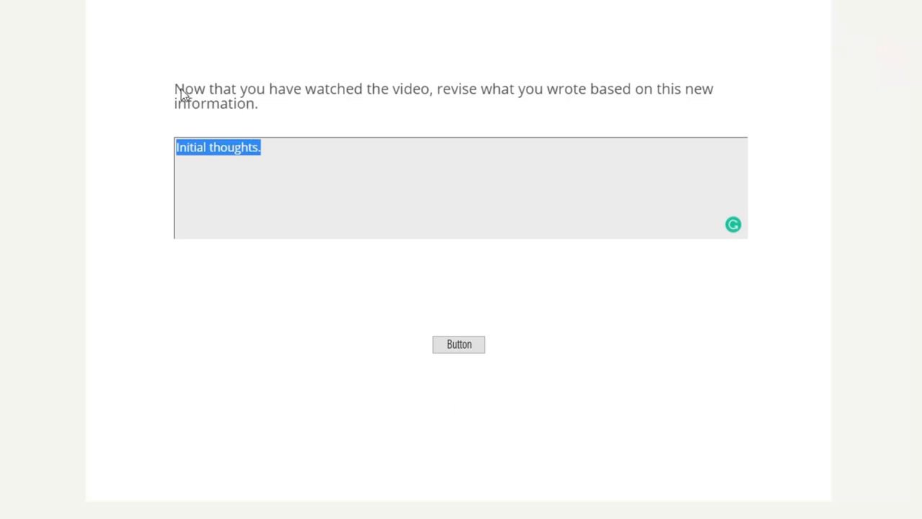
pyautogui.moveTo(425, 98)
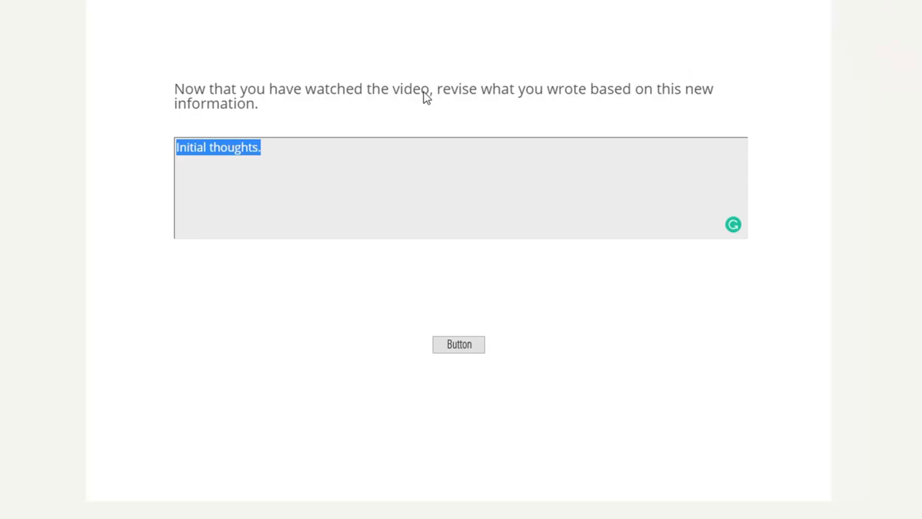
pyautogui.moveTo(308, 101)
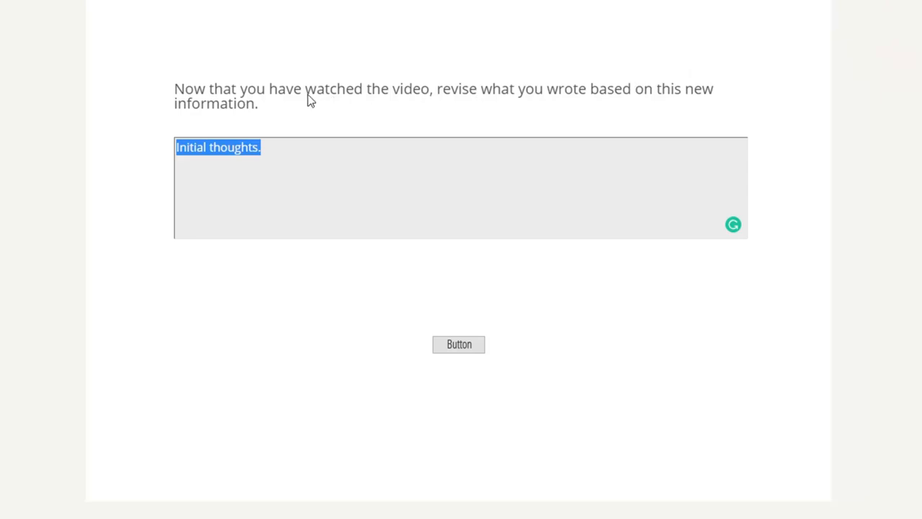
pyautogui.moveTo(294, 138)
pyautogui.write(' Add additi')
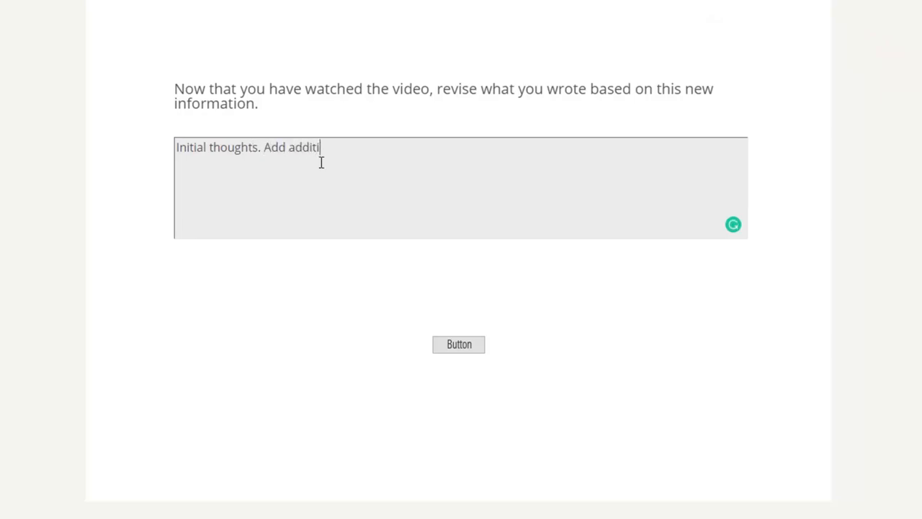
# - Add 'on thoughts.' to the retained text and submit to reach the rest of the course
pyautogui.write('on thoughts.')
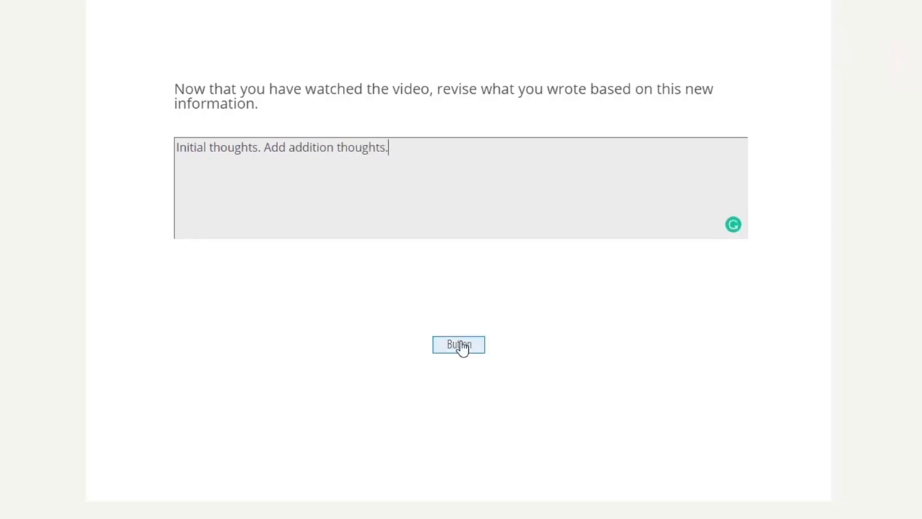
pyautogui.click(458, 344)
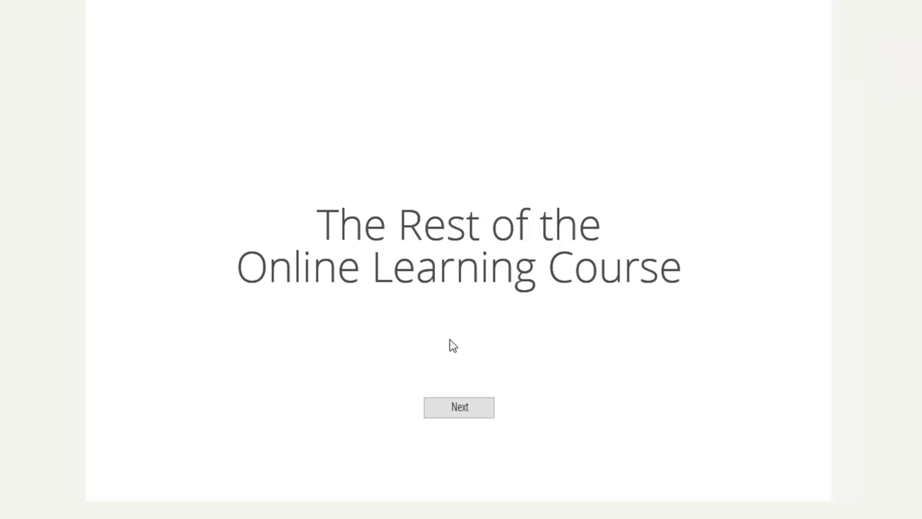